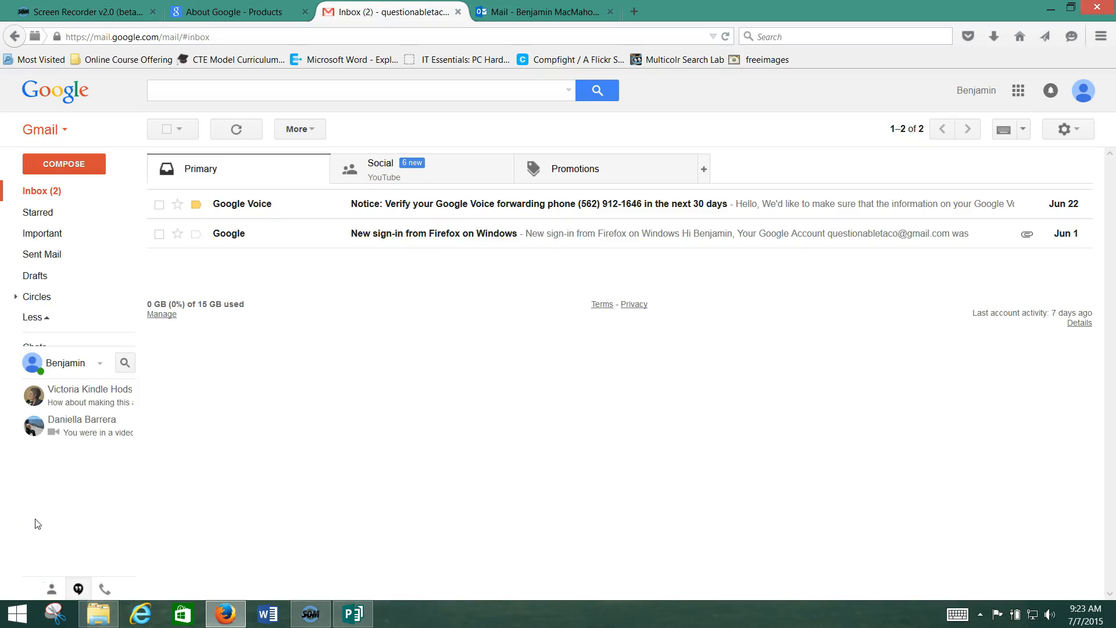
mouse_move(197, 316)
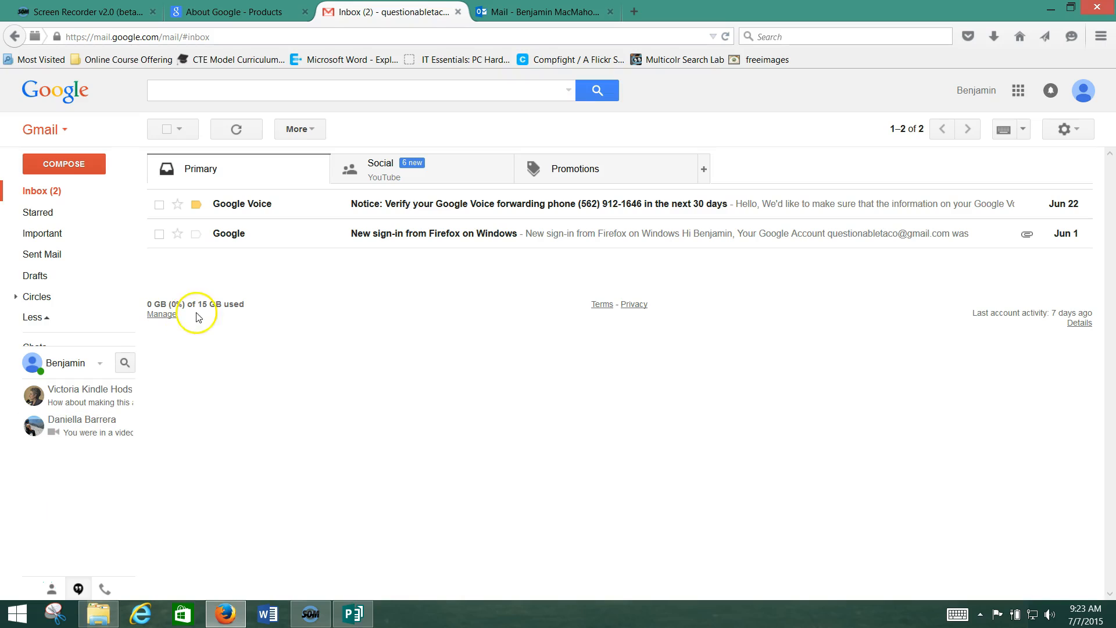
mouse_move(953, 111)
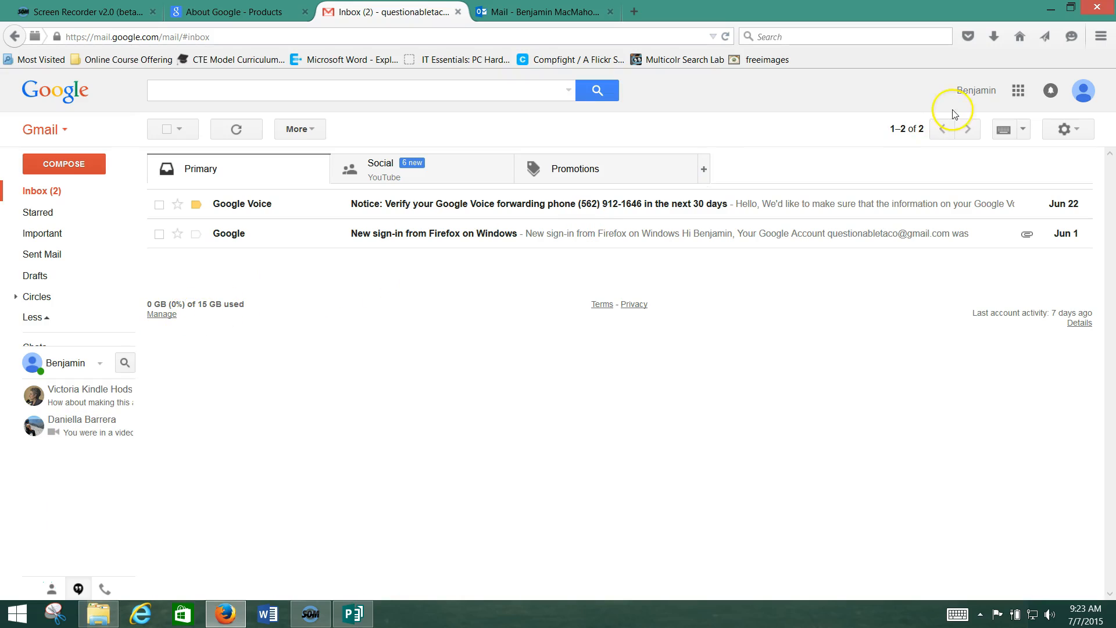
mouse_move(1018, 91)
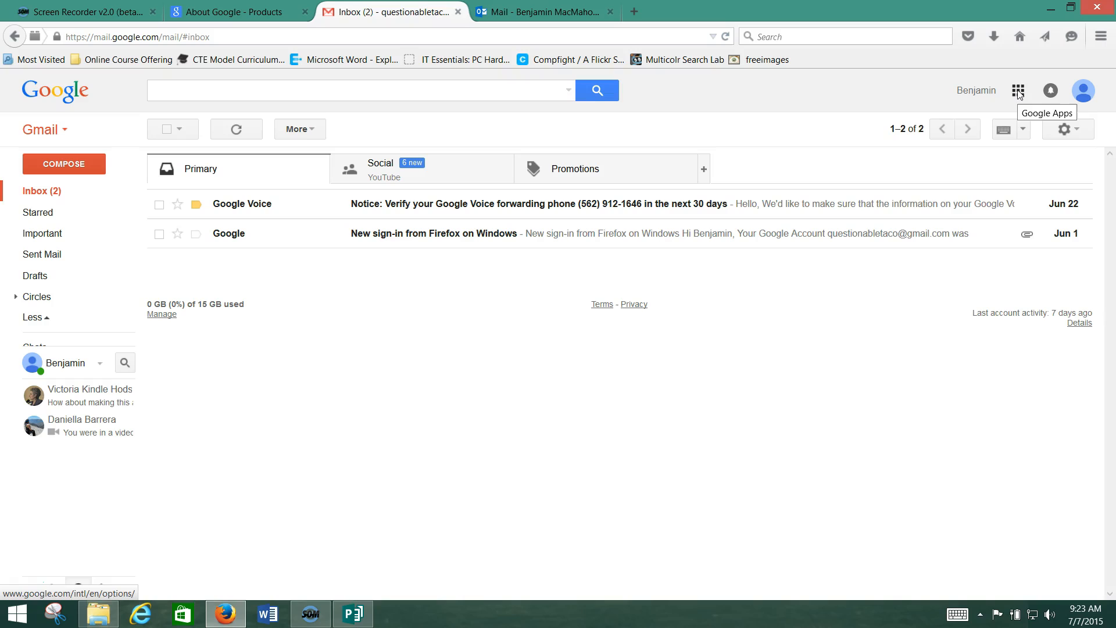
- Show the Google apps launcher and expand it to the full app list
click(1016, 90)
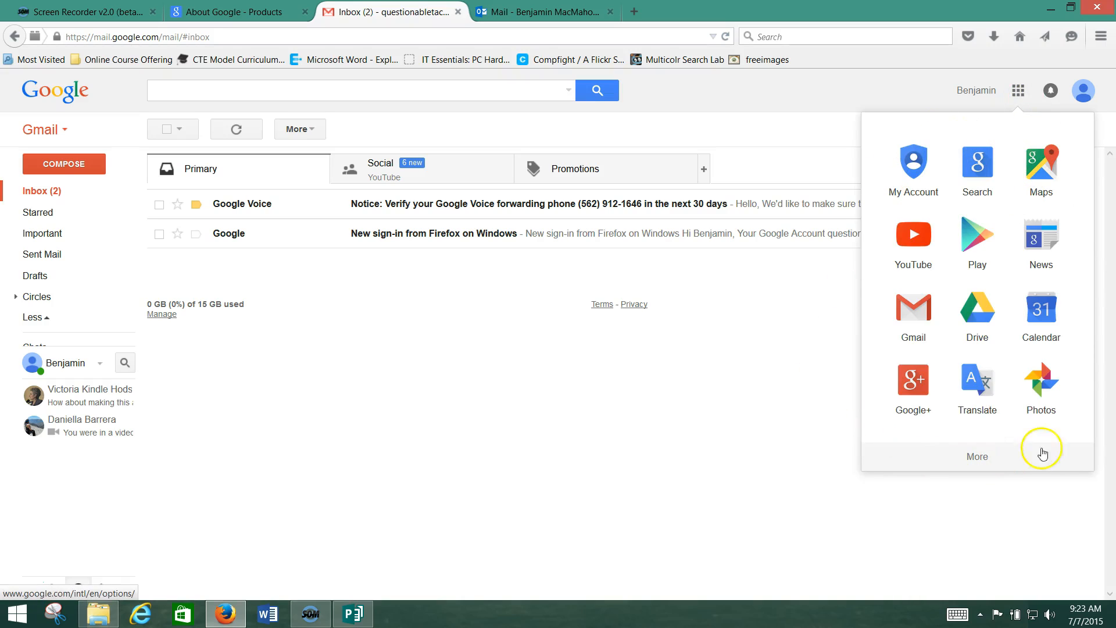
mouse_move(984, 319)
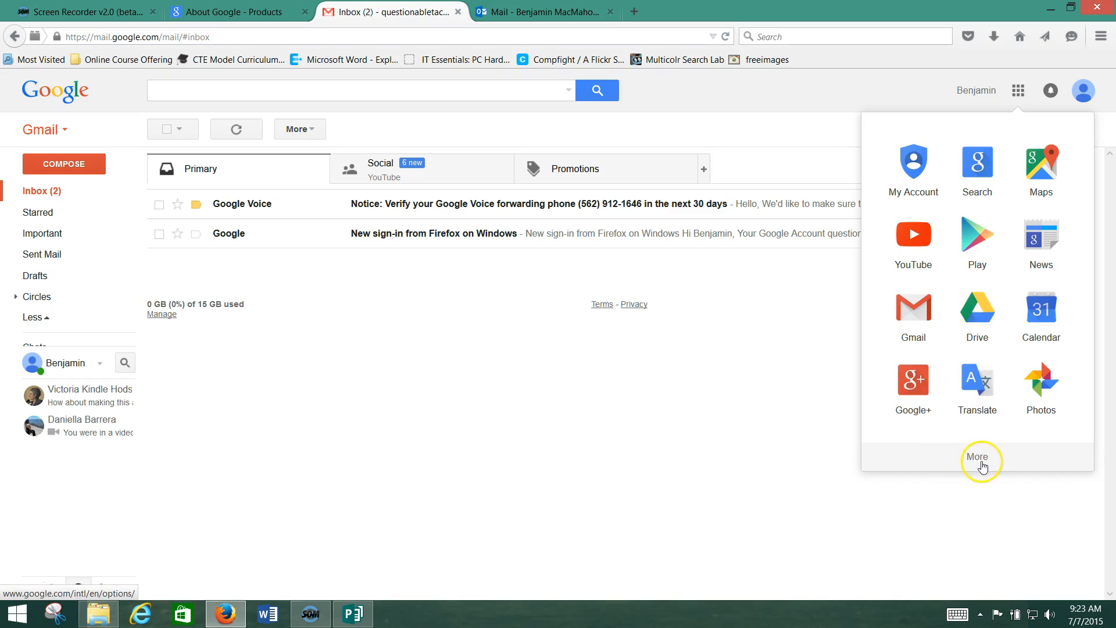
click(978, 456)
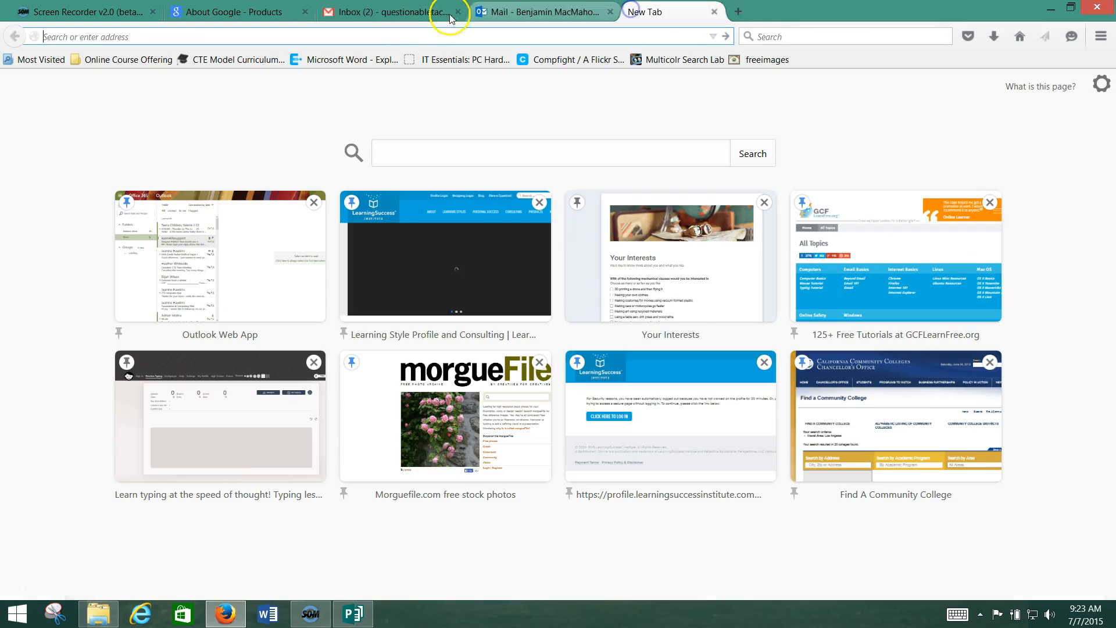
- Enter gcflearnfree.org/ in the new tab's address bar
text(gcflearnfree.org/)
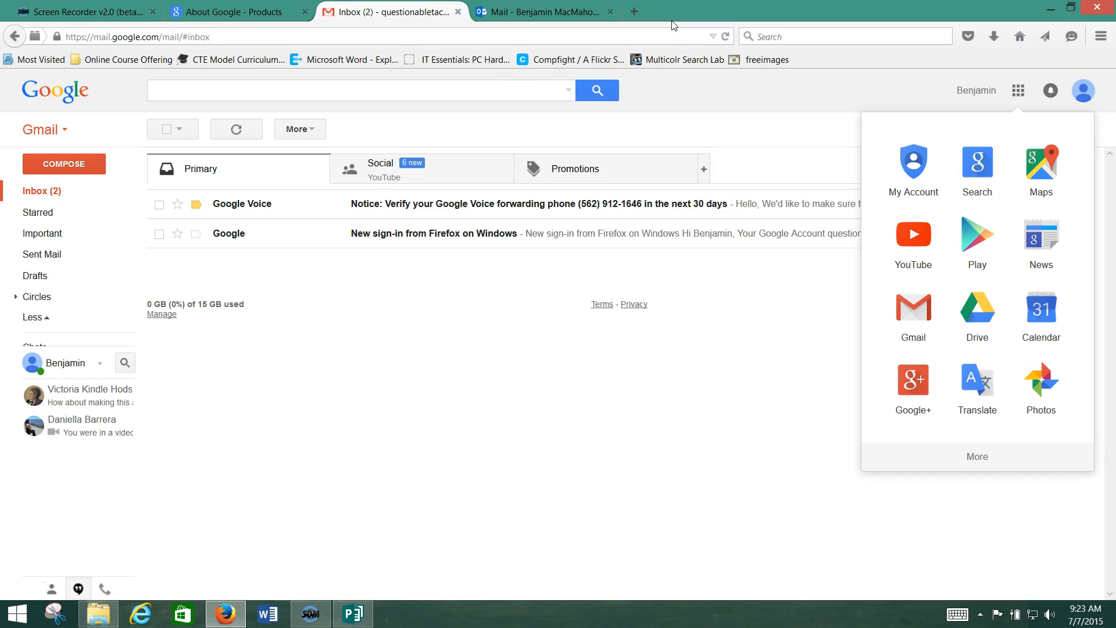
mouse_move(980, 174)
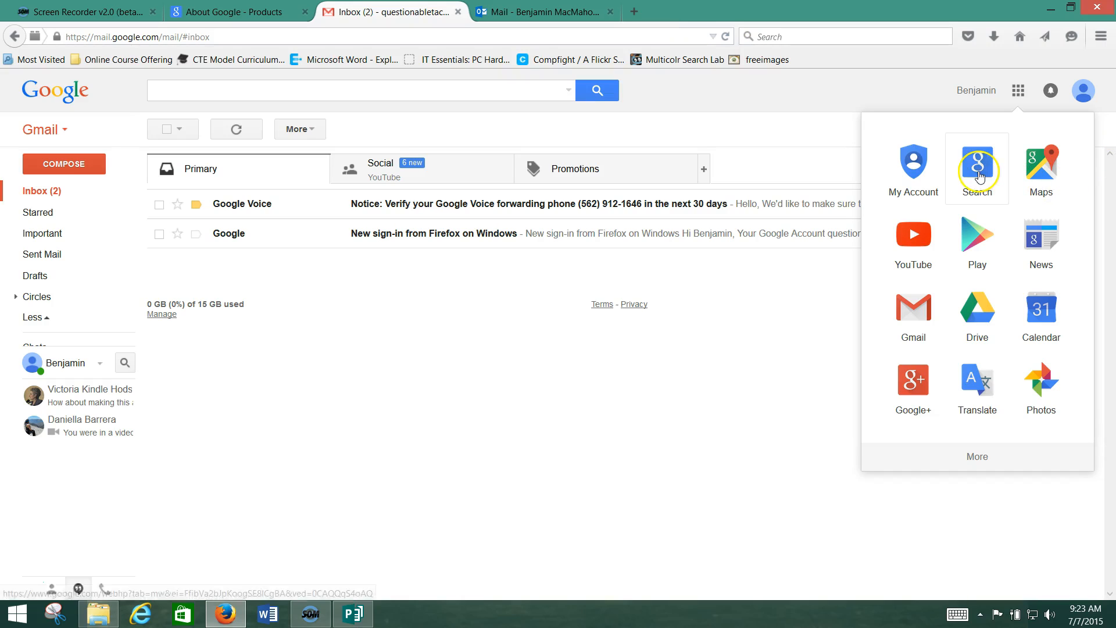
mouse_move(1011, 228)
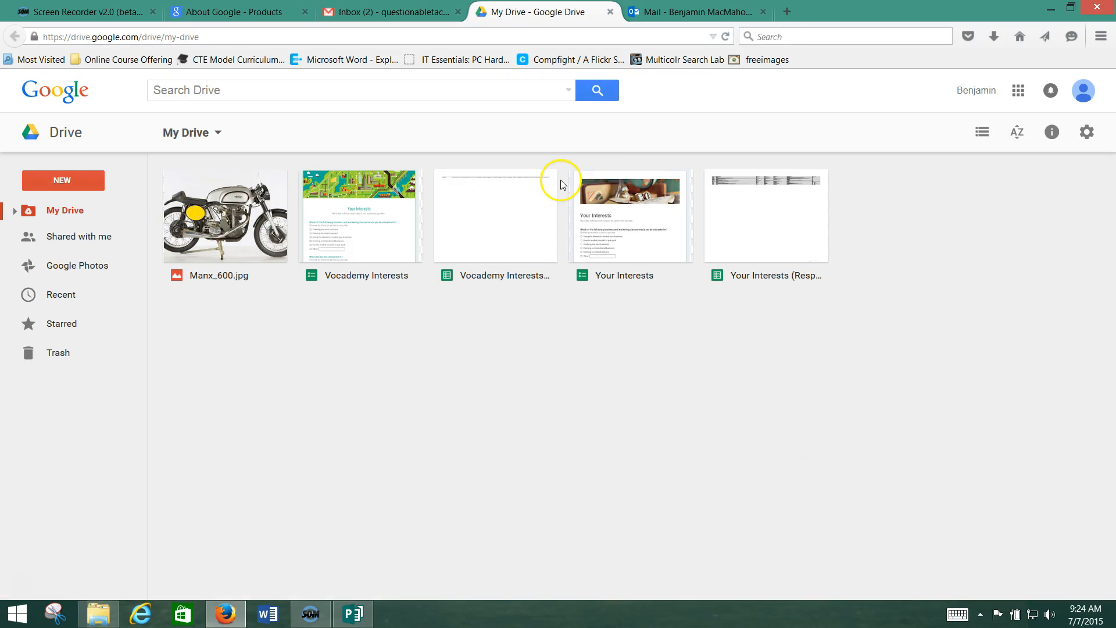
mouse_move(779, 223)
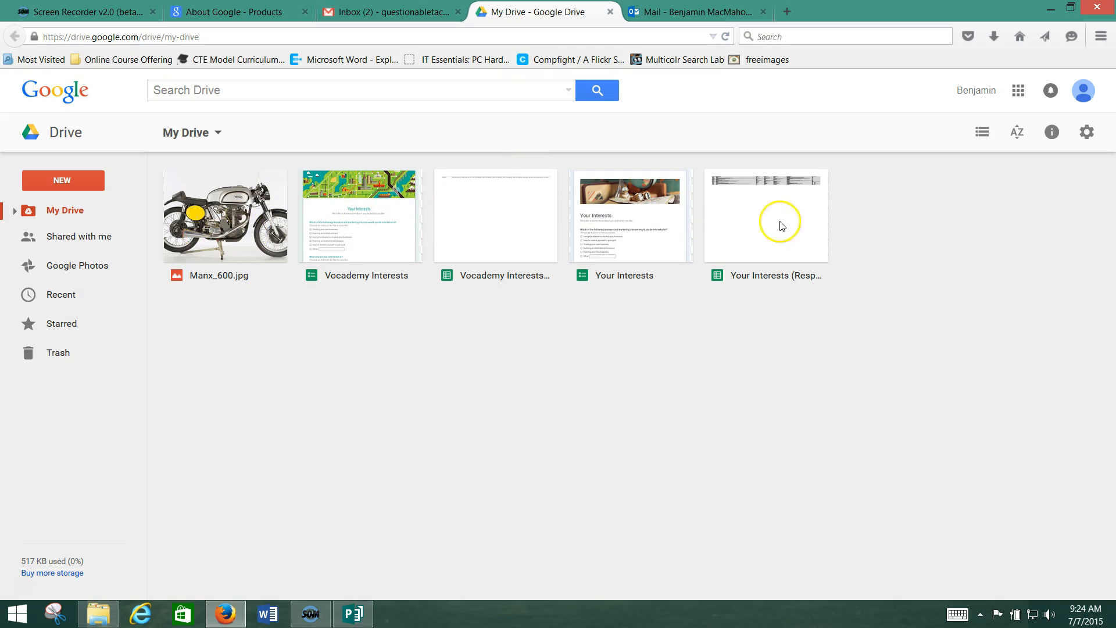
mouse_move(513, 221)
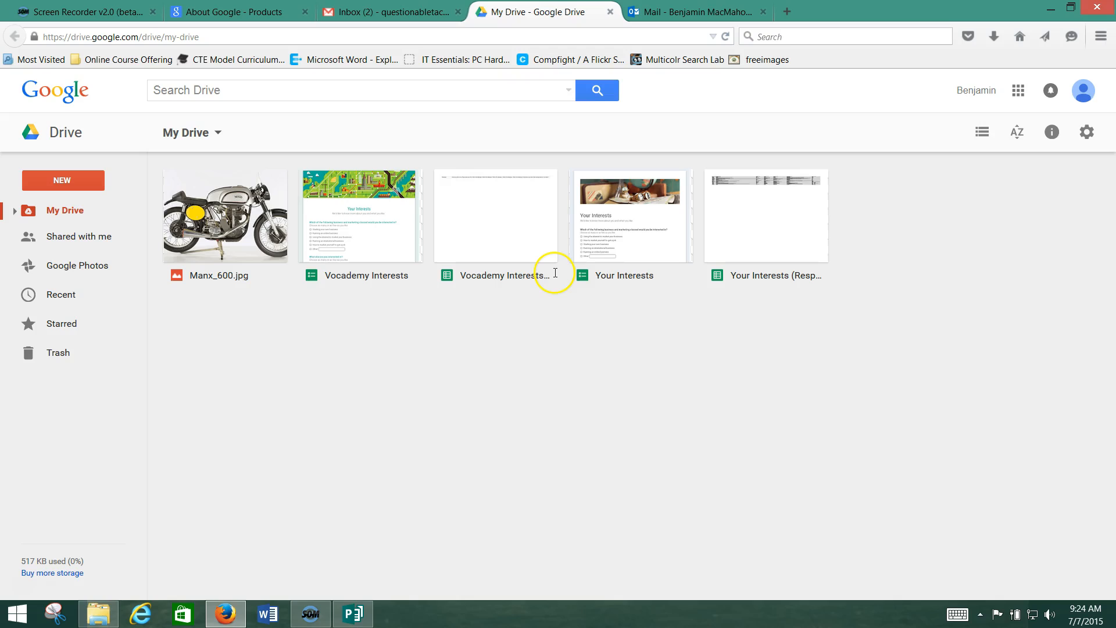
mouse_move(752, 215)
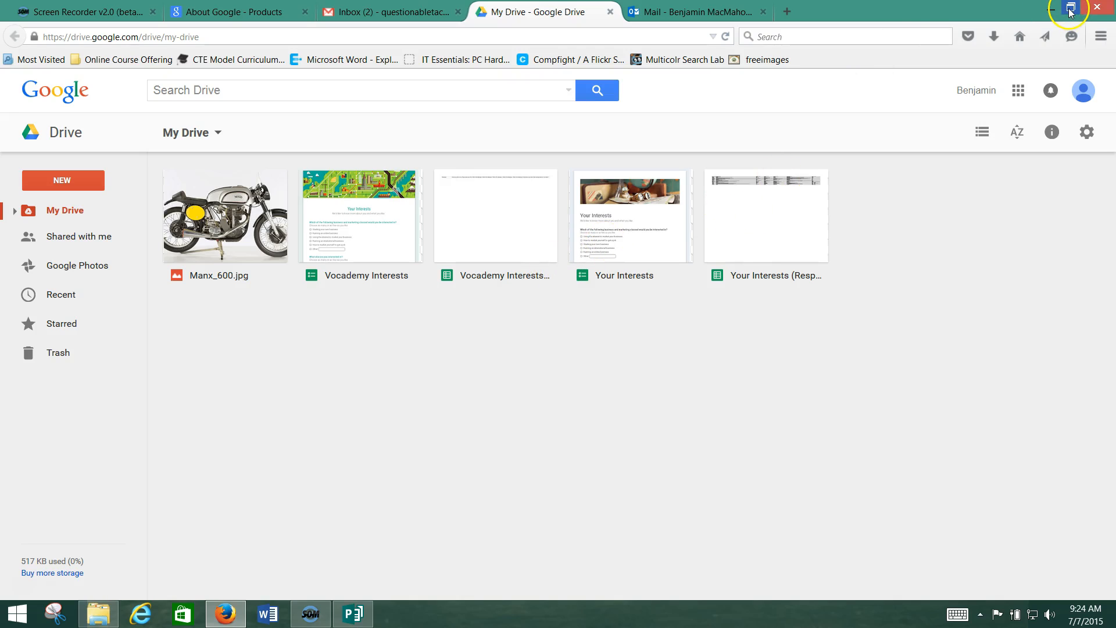
- Drag Good Advice from C3PO to R2.docx from the desktop into My Drive
click(1070, 7)
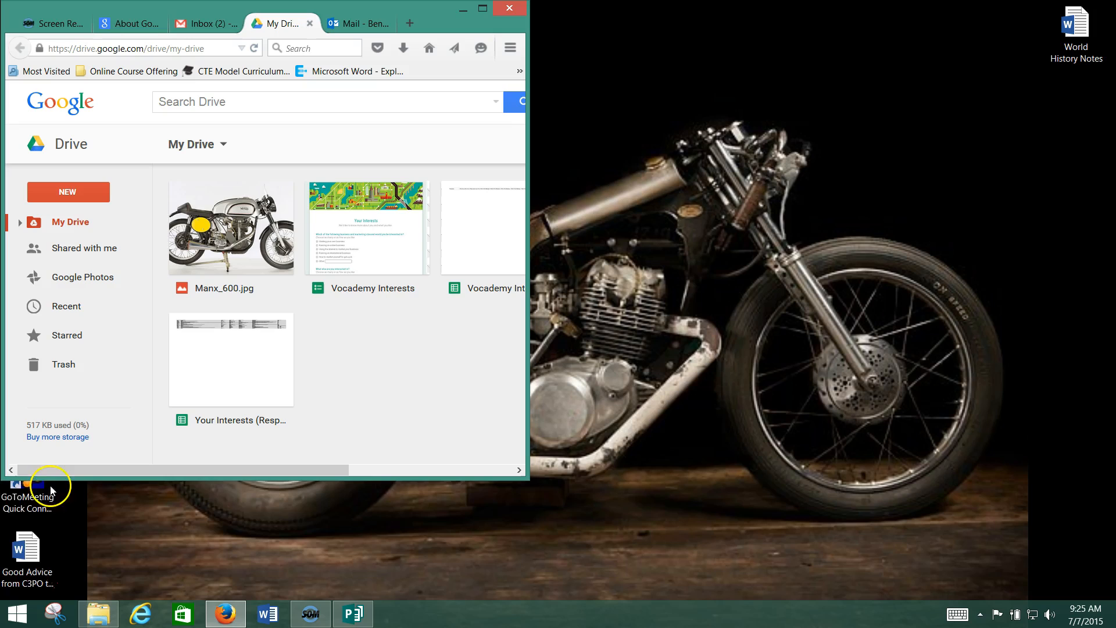
drag(28, 546, 390, 363)
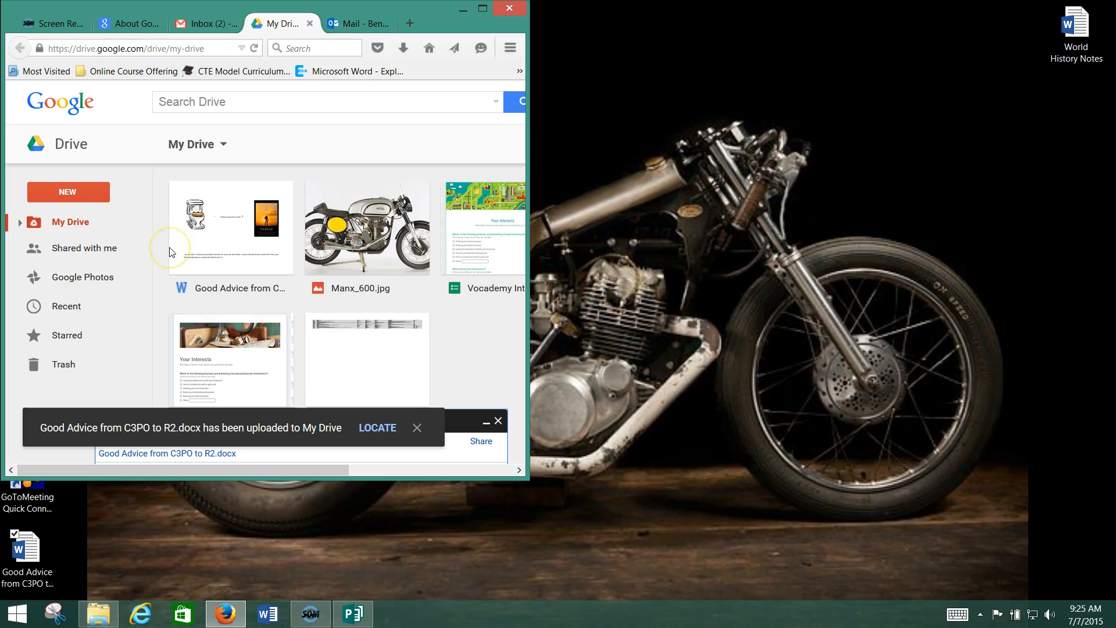
mouse_move(417, 427)
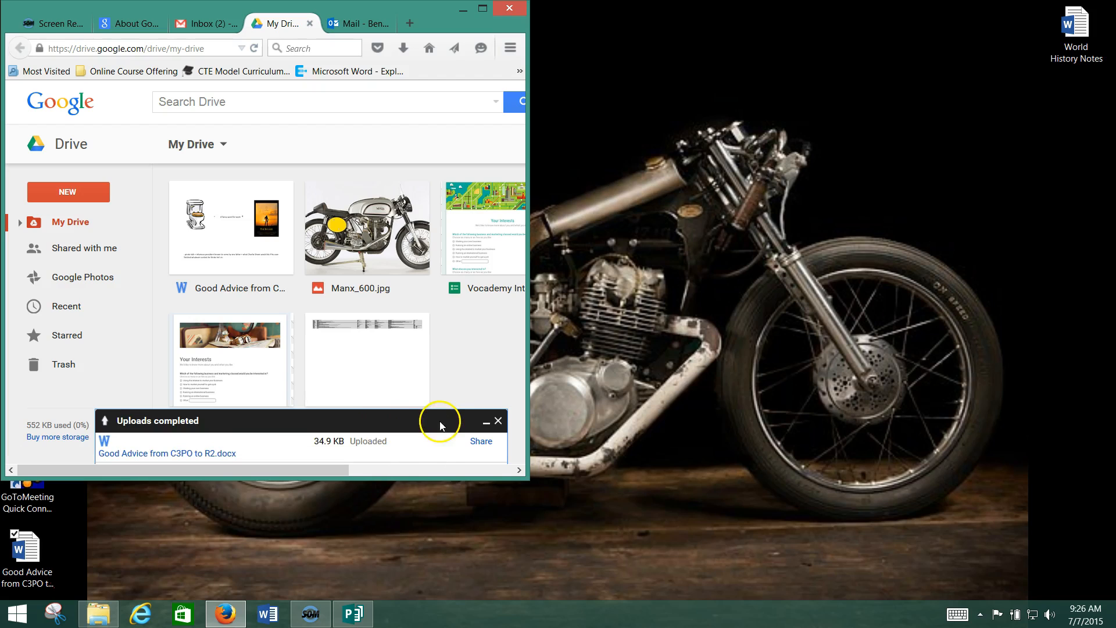
click(498, 421)
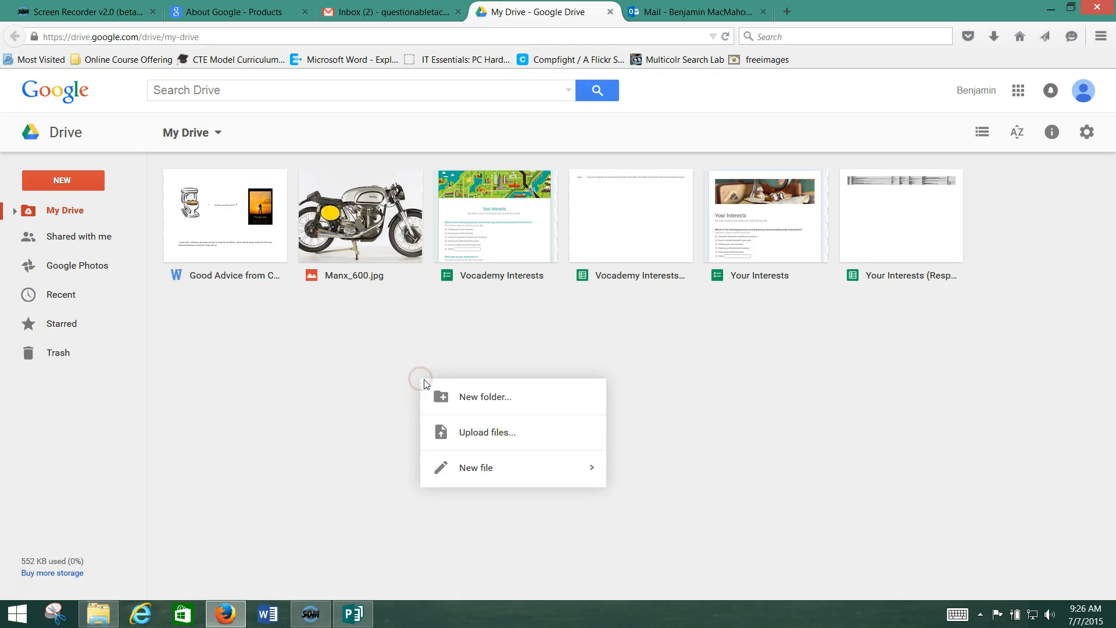
- Create a new folder named 'Pictures' in My Drive
click(485, 397)
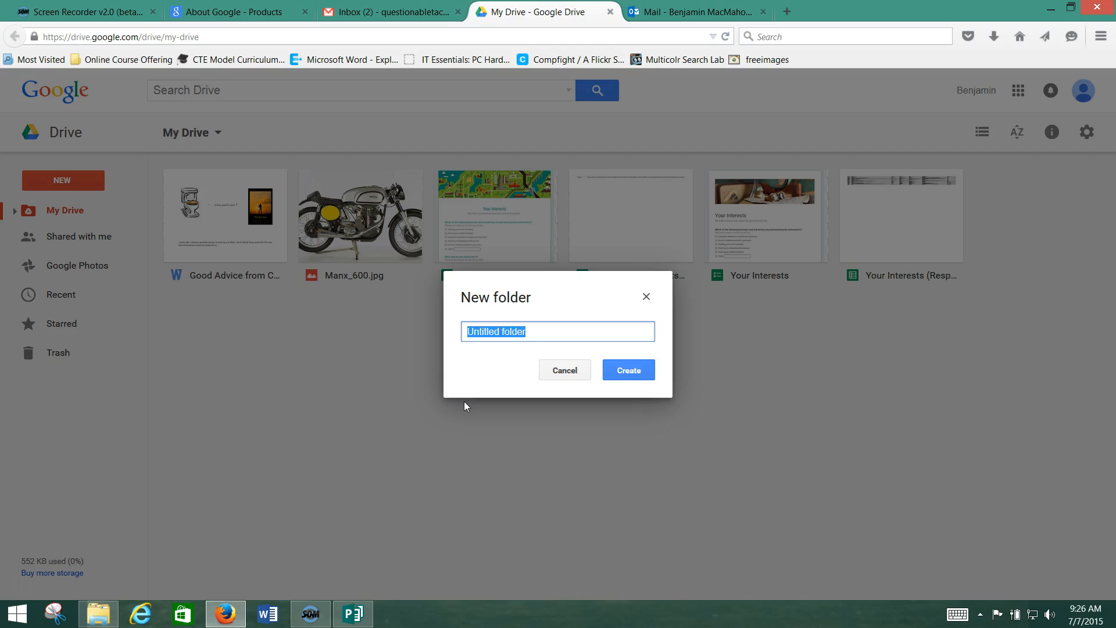
text(P)
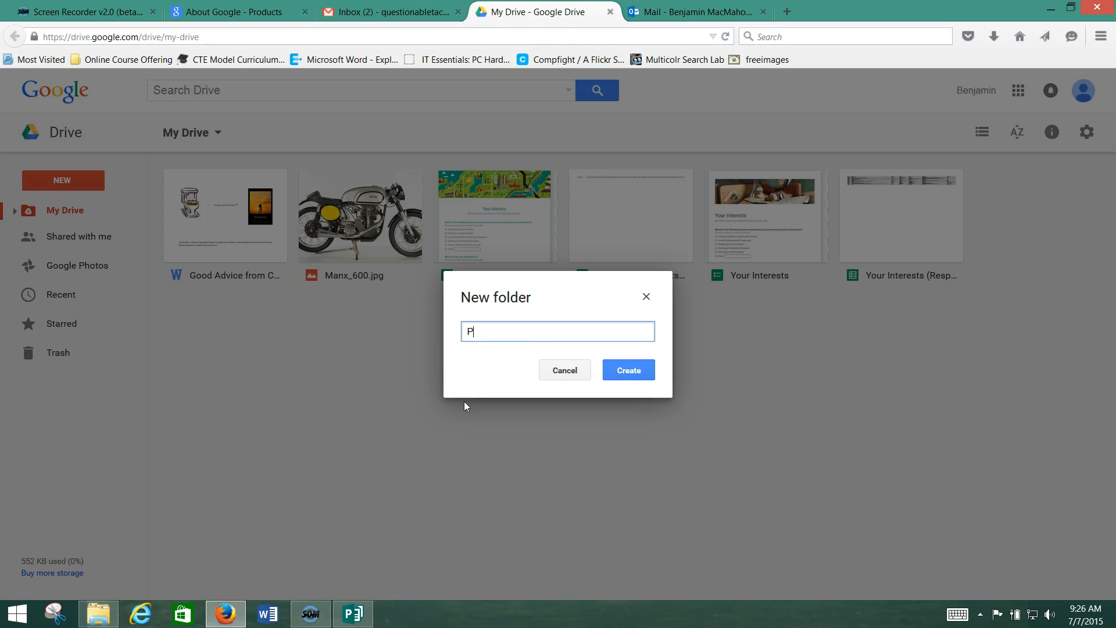
text(ictures)
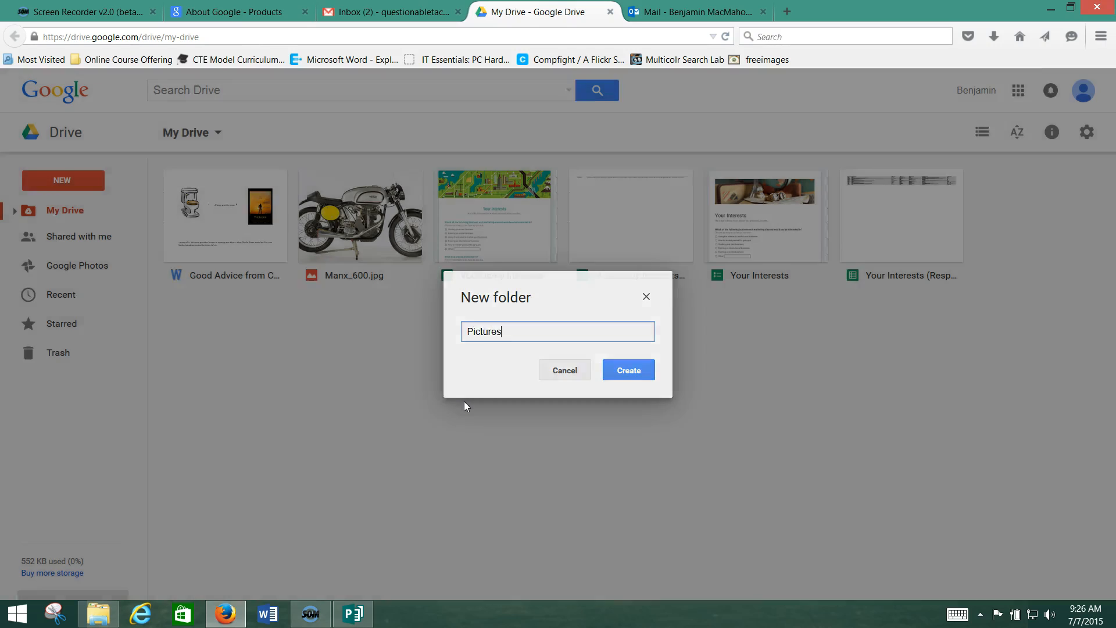
click(628, 369)
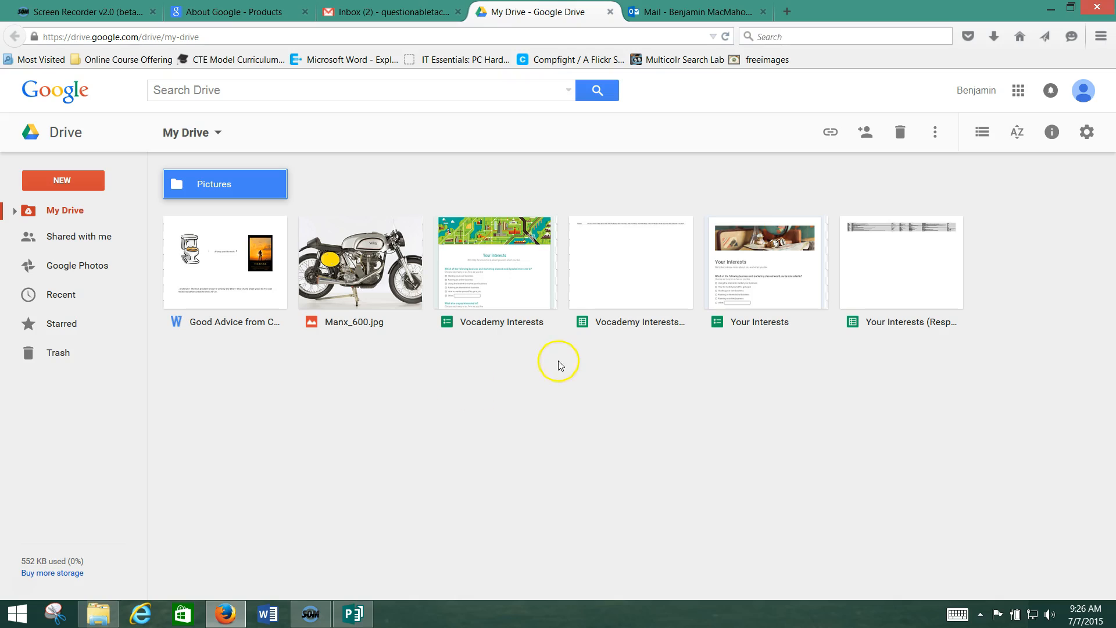
- Move Manx_600.jpg into the Pictures folder
drag(360, 261, 212, 177)
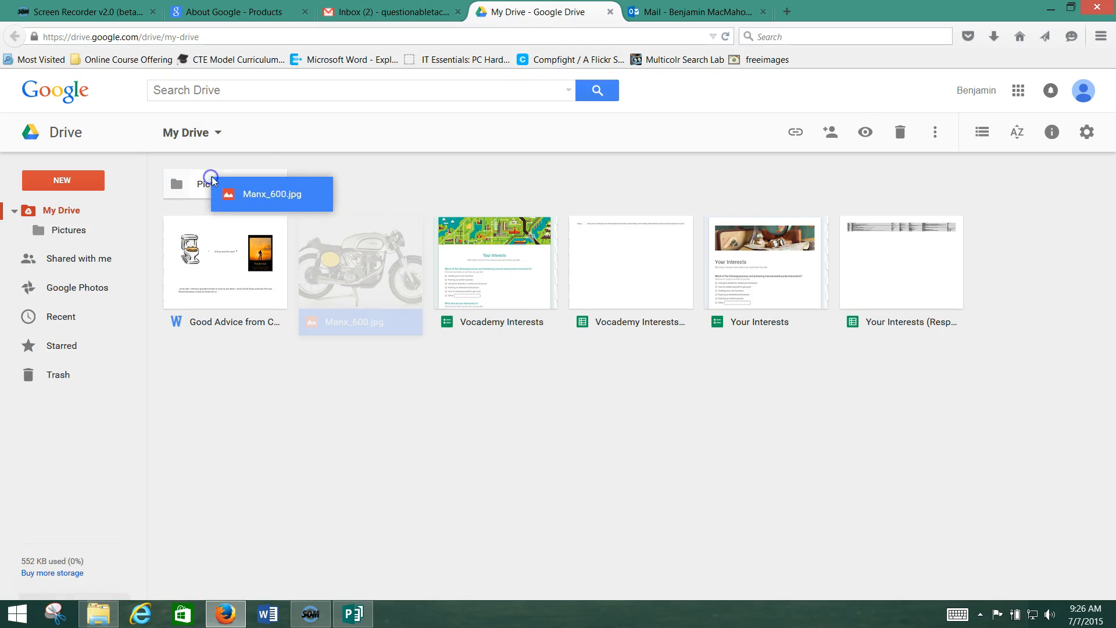
drag(359, 278, 212, 184)
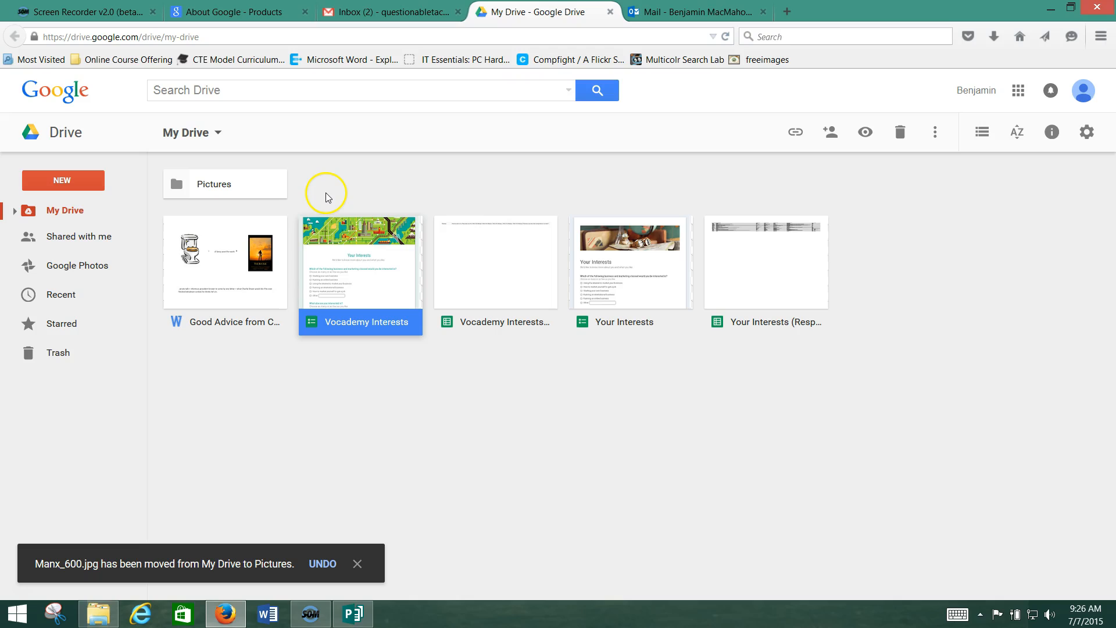
mouse_move(240, 259)
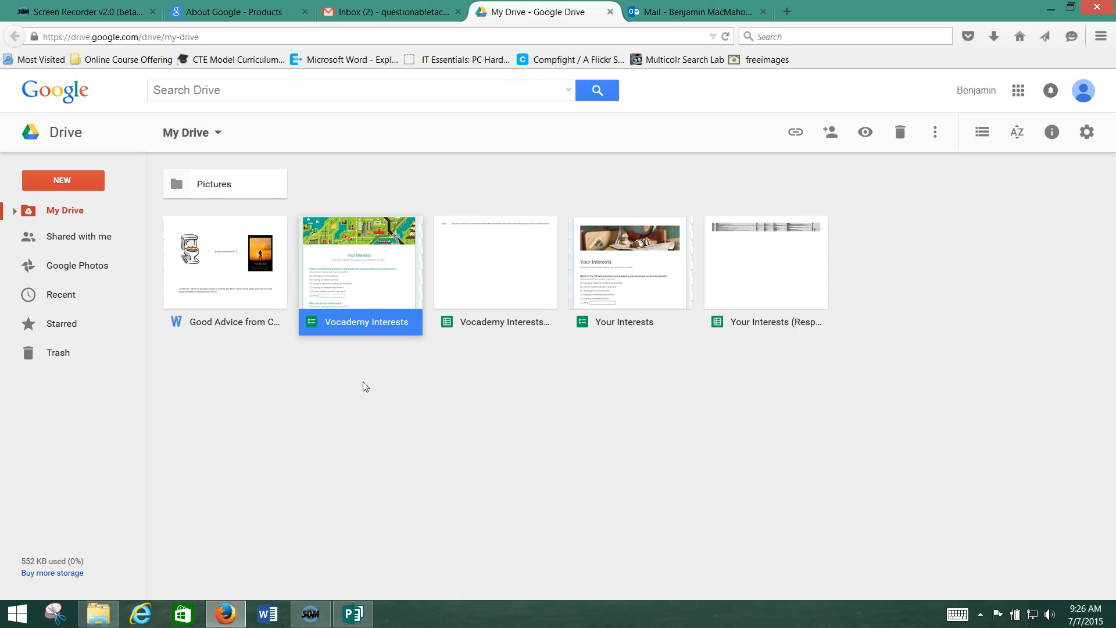
mouse_move(169, 199)
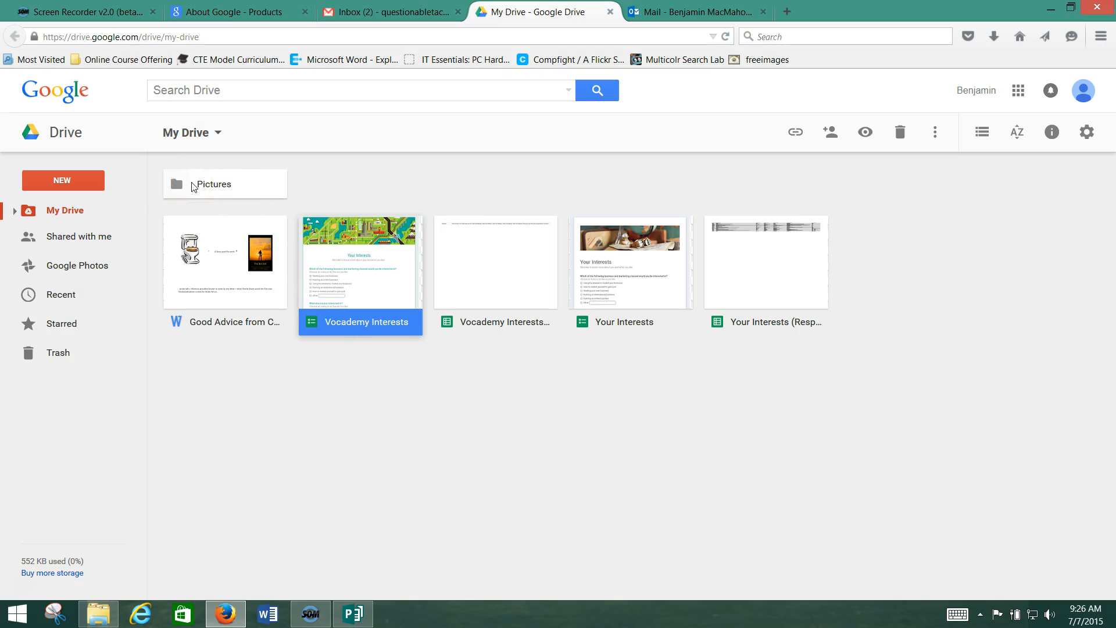
- Open the Pictures folder and select Manx_600.jpg
double_click(212, 183)
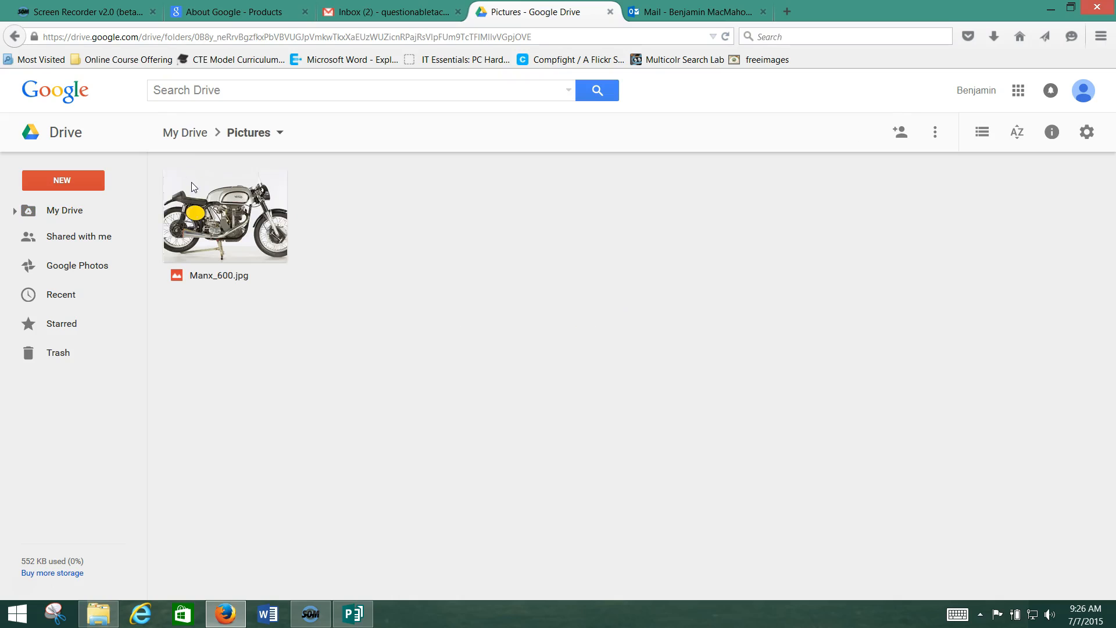
click(224, 219)
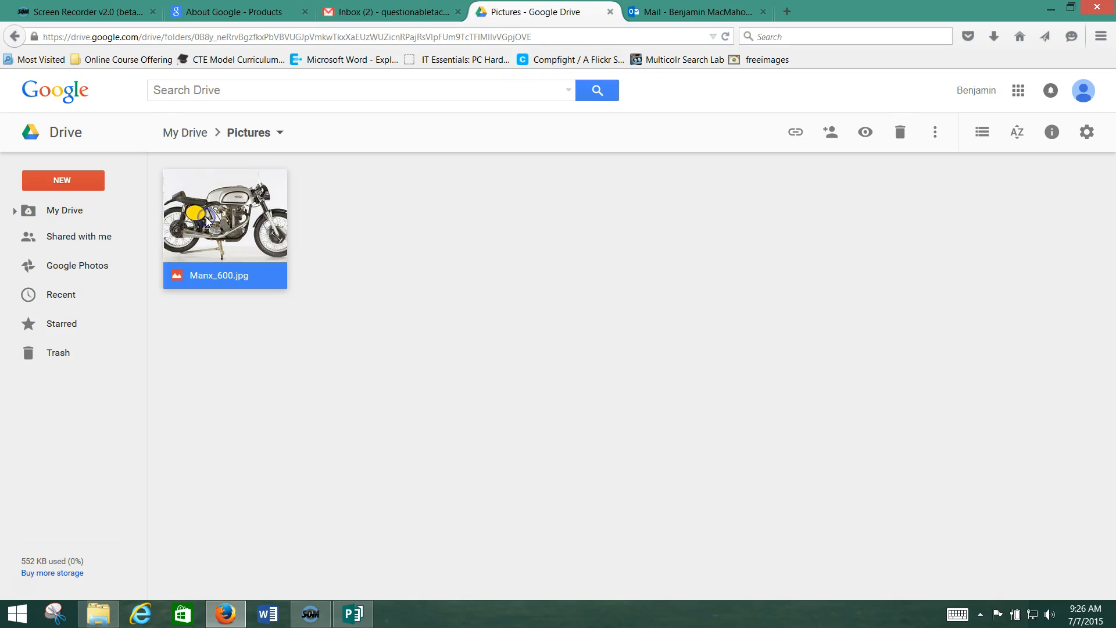
mouse_move(38, 597)
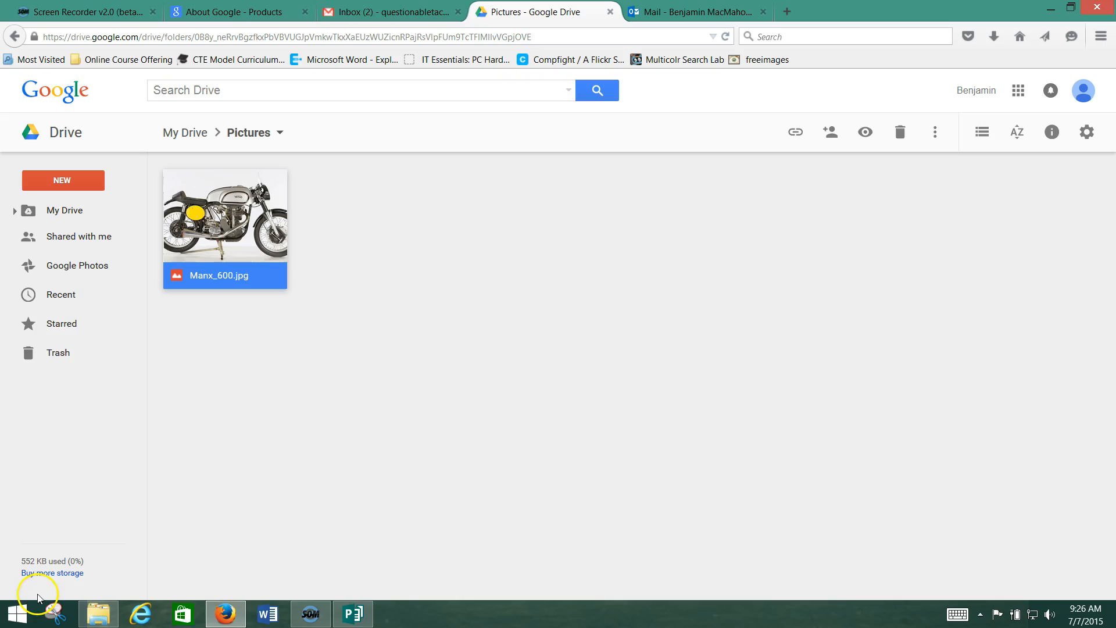
mouse_move(278, 430)
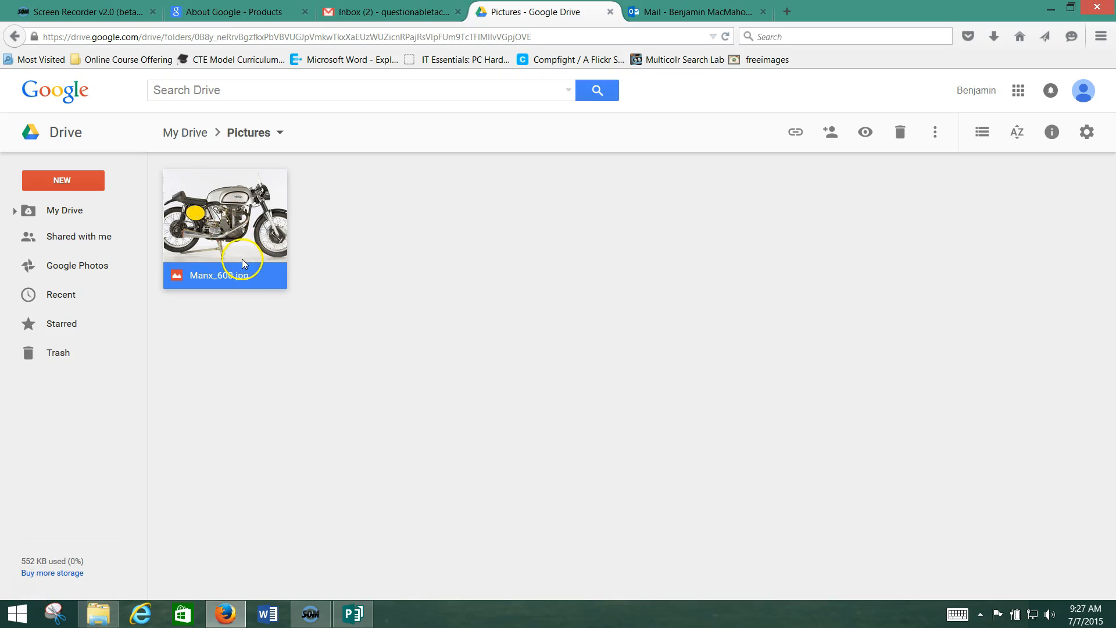
mouse_move(831, 131)
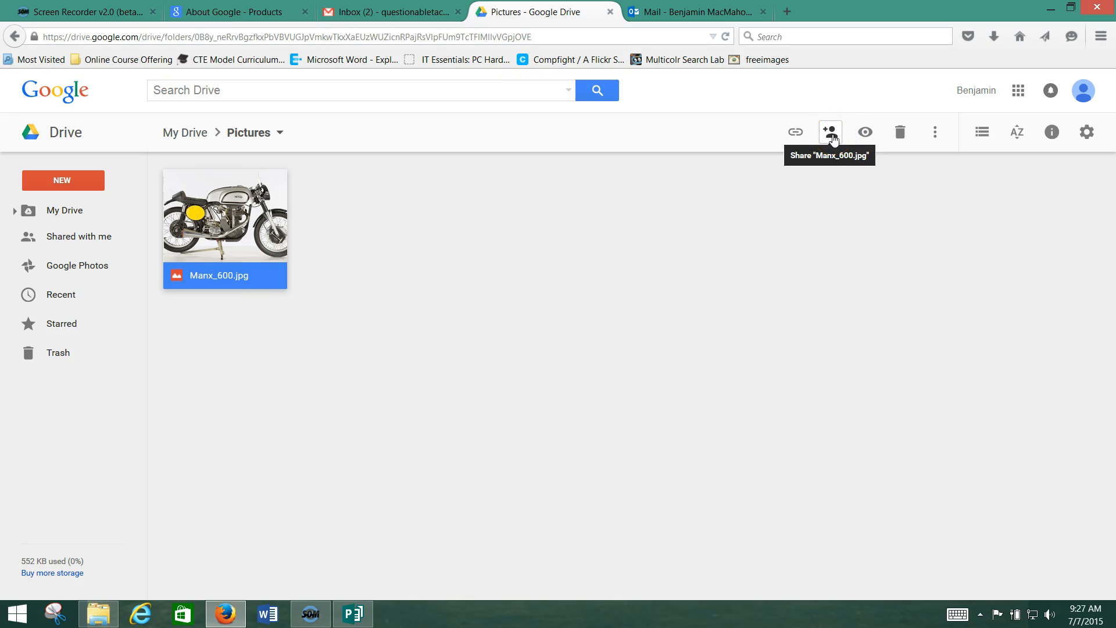
- Open sharing for Manx_600.jpg and add the suggested 'bm…' dschs.org address
click(830, 132)
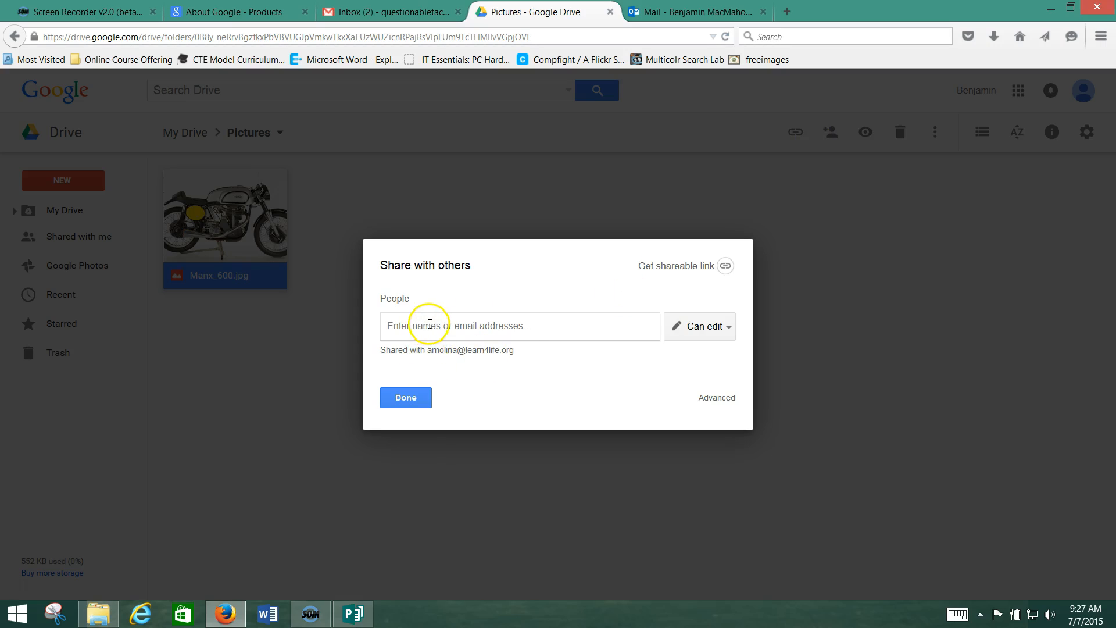
mouse_move(539, 329)
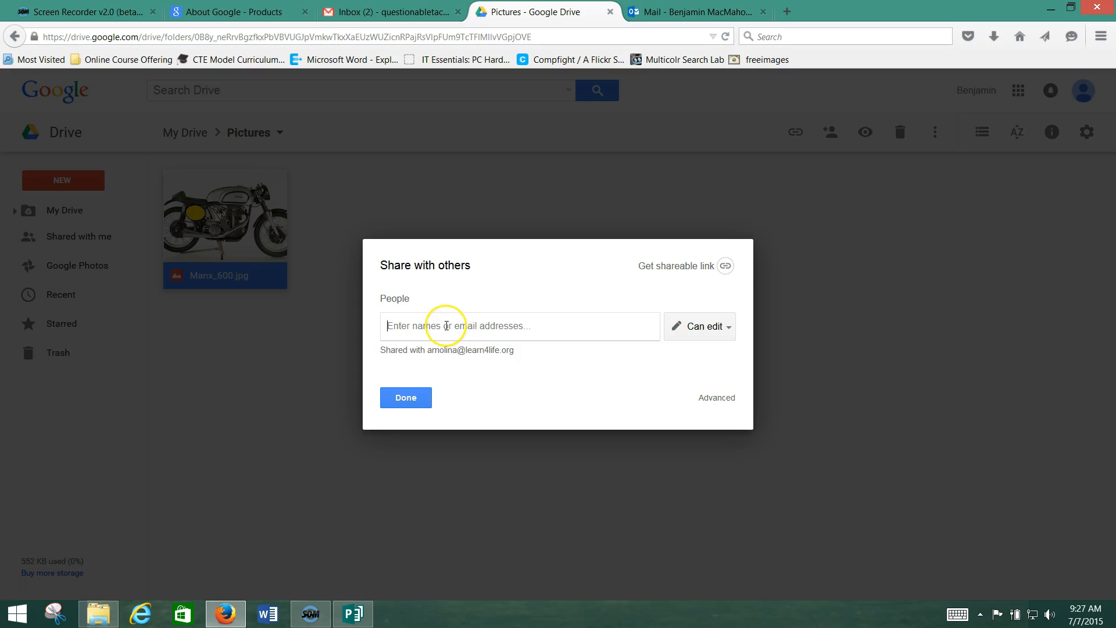
mouse_move(445, 325)
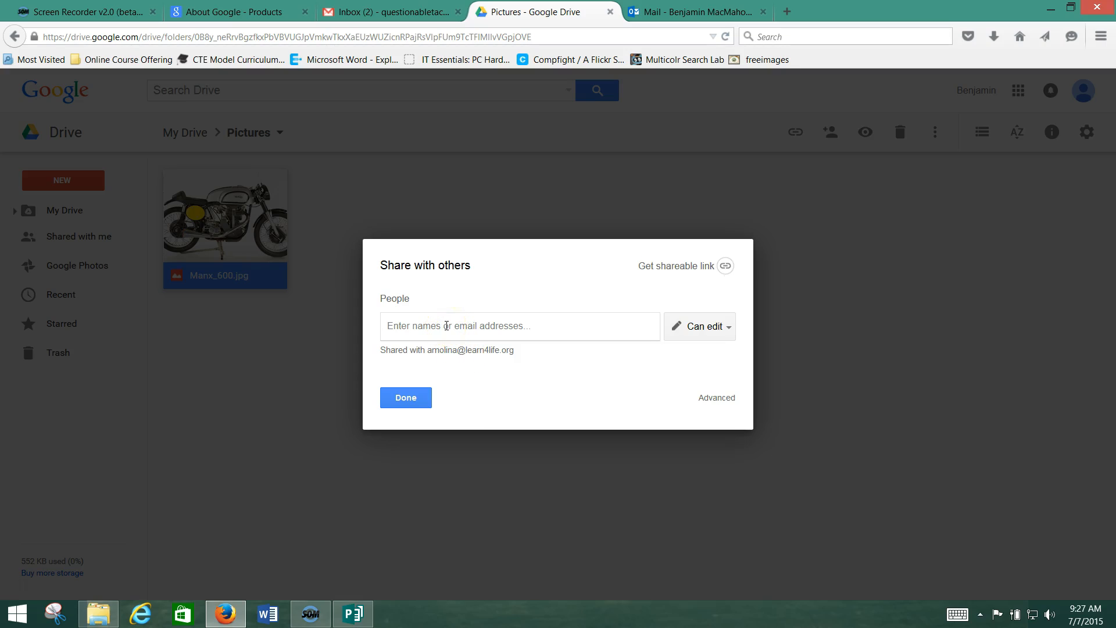
text(bm)
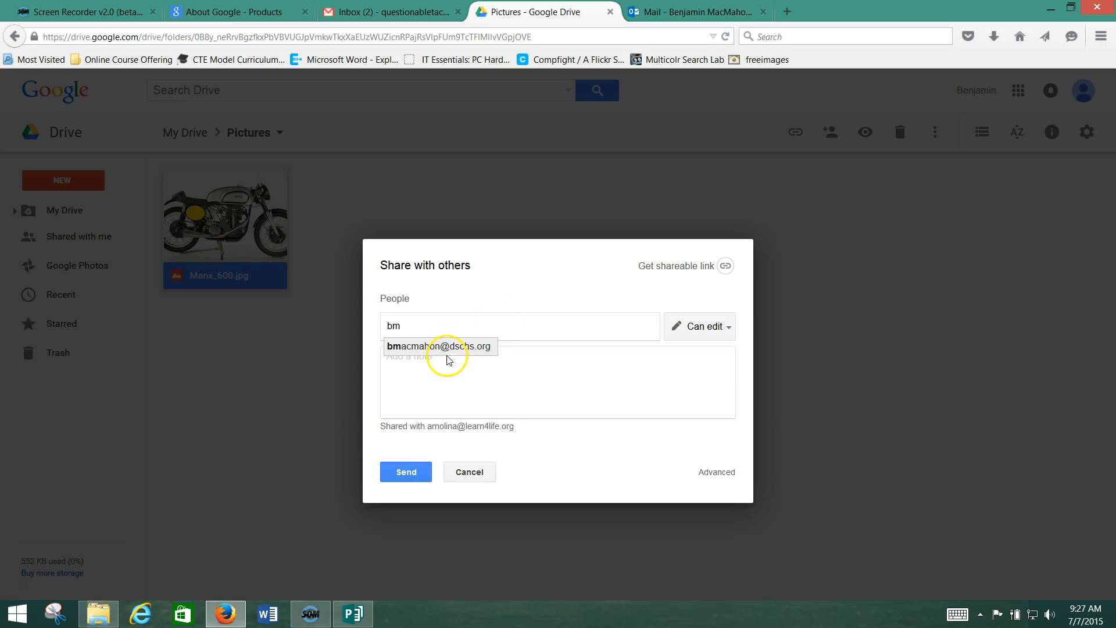
click(439, 346)
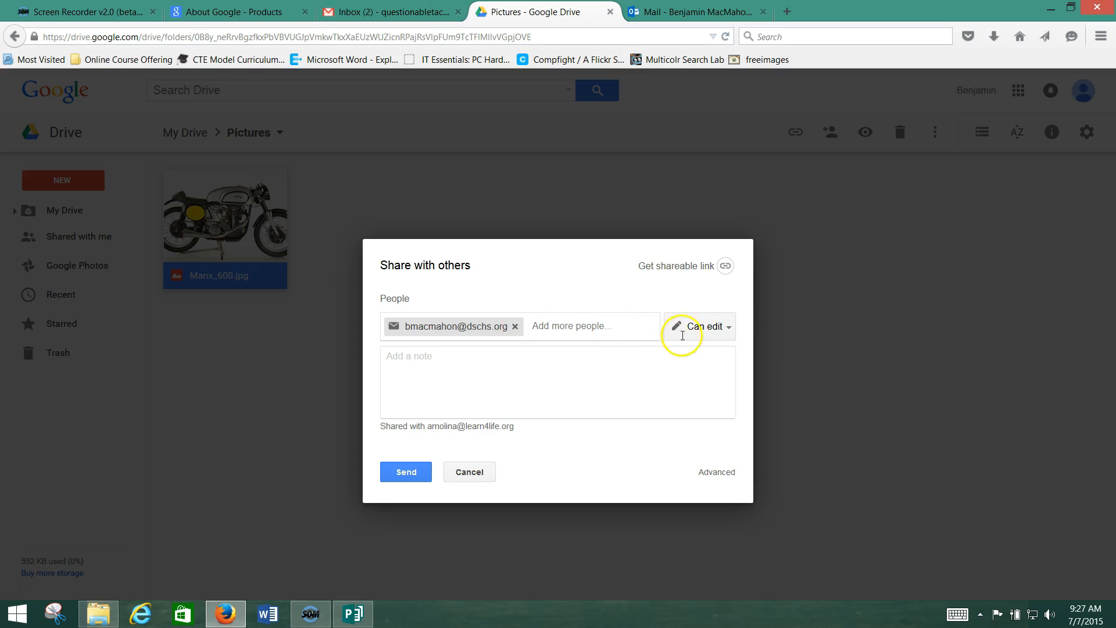
- Send the Can edit invitation and confirm sharing with a non-Google account
click(705, 326)
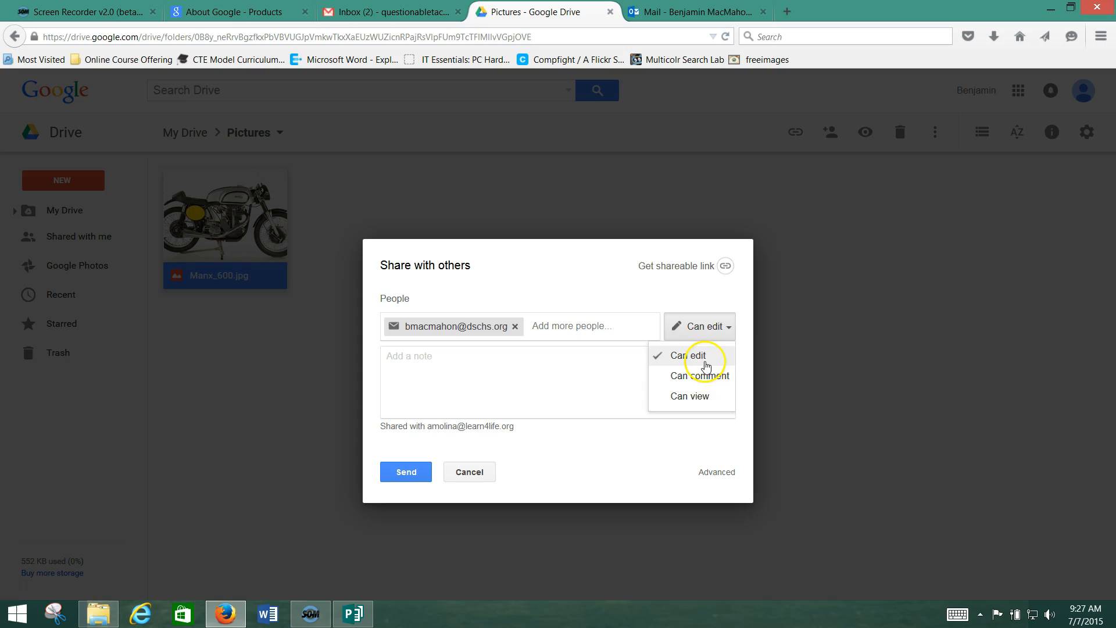
mouse_move(703, 402)
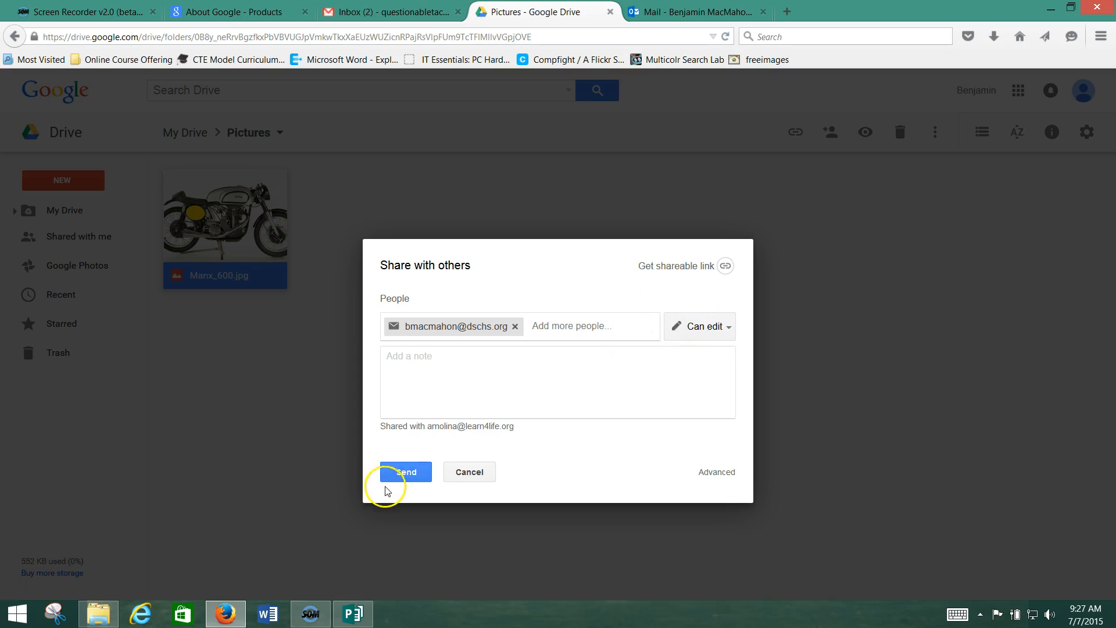
click(405, 472)
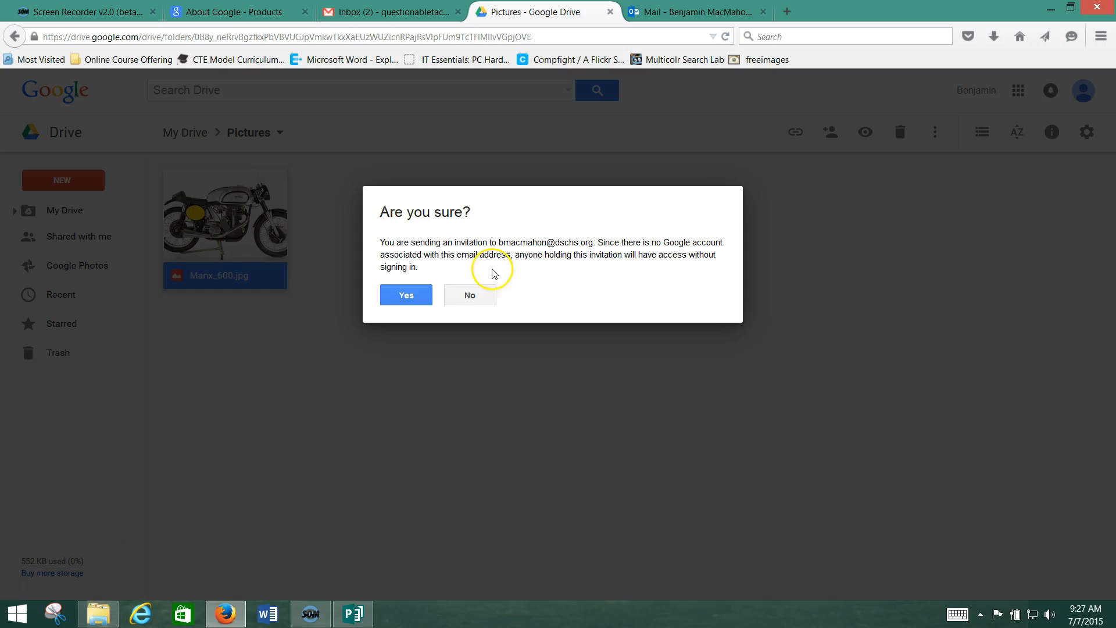
click(406, 295)
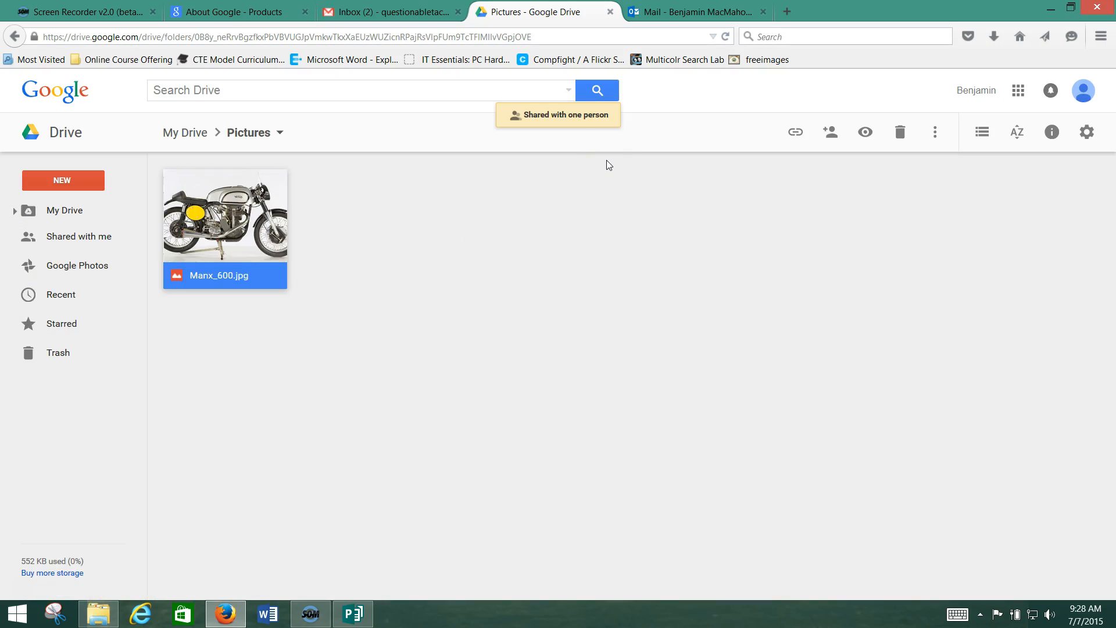
- Open the Google Drive Manx_600.jpg share message in the Outlook inbox
click(700, 12)
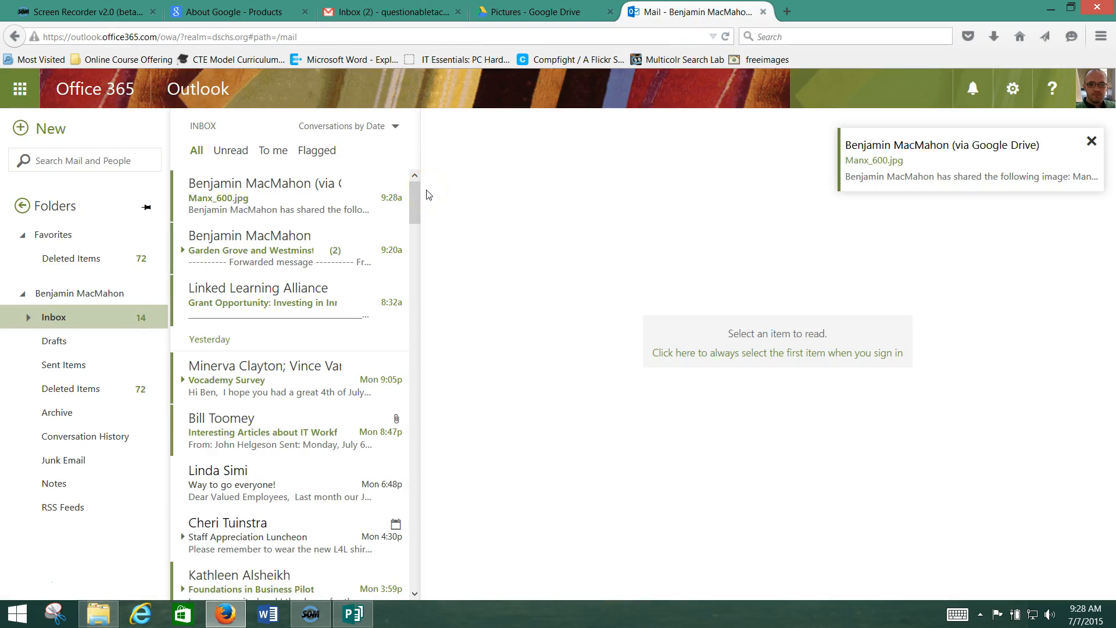
mouse_move(337, 195)
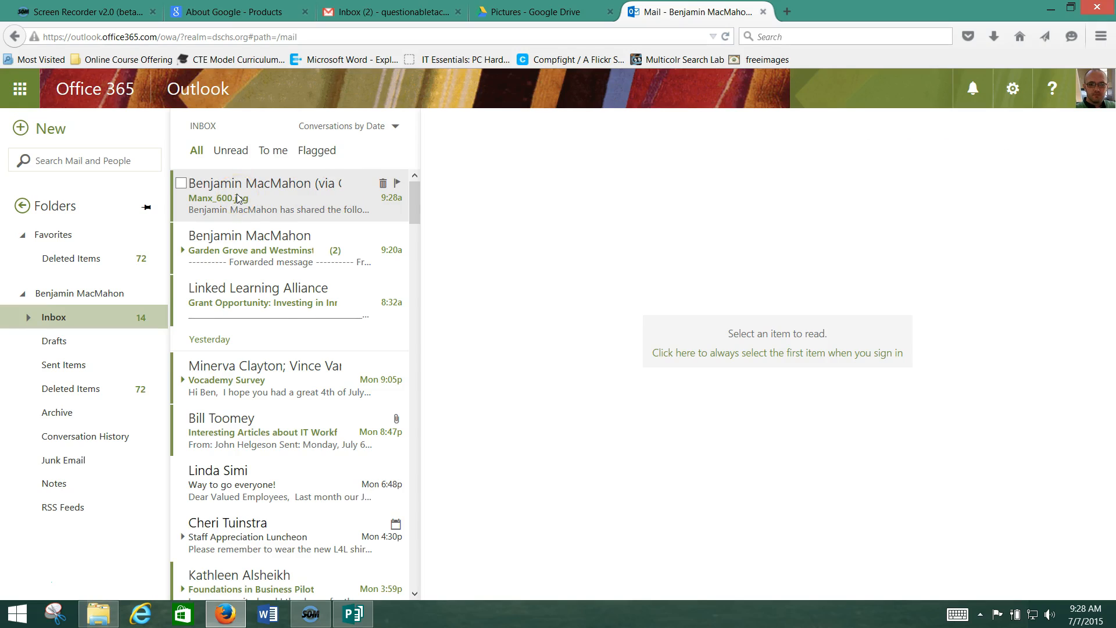
click(273, 198)
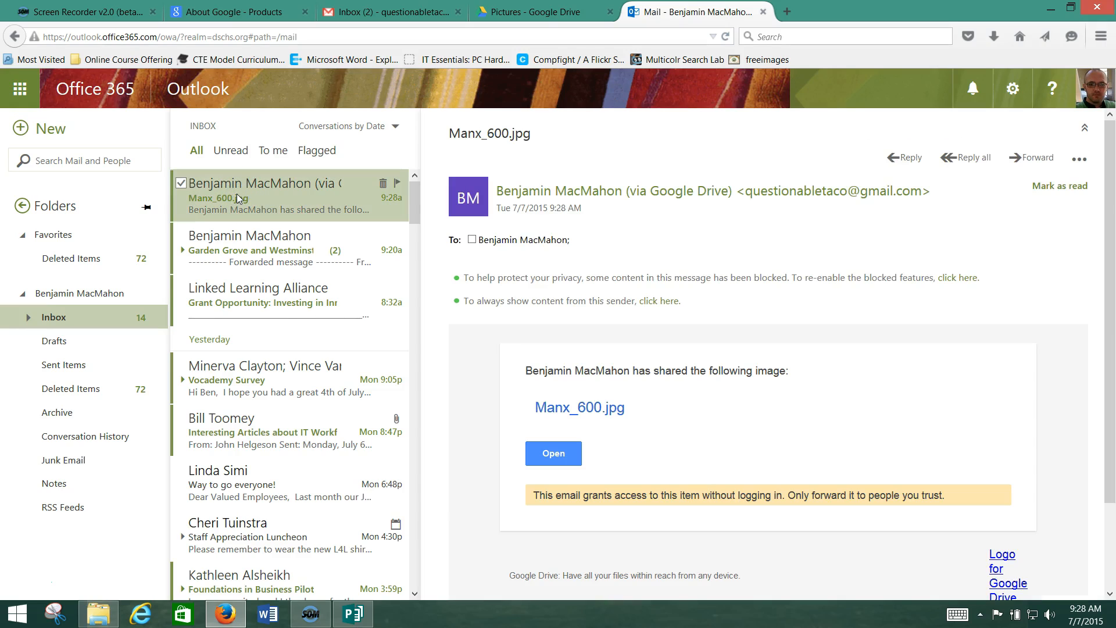
click(554, 454)
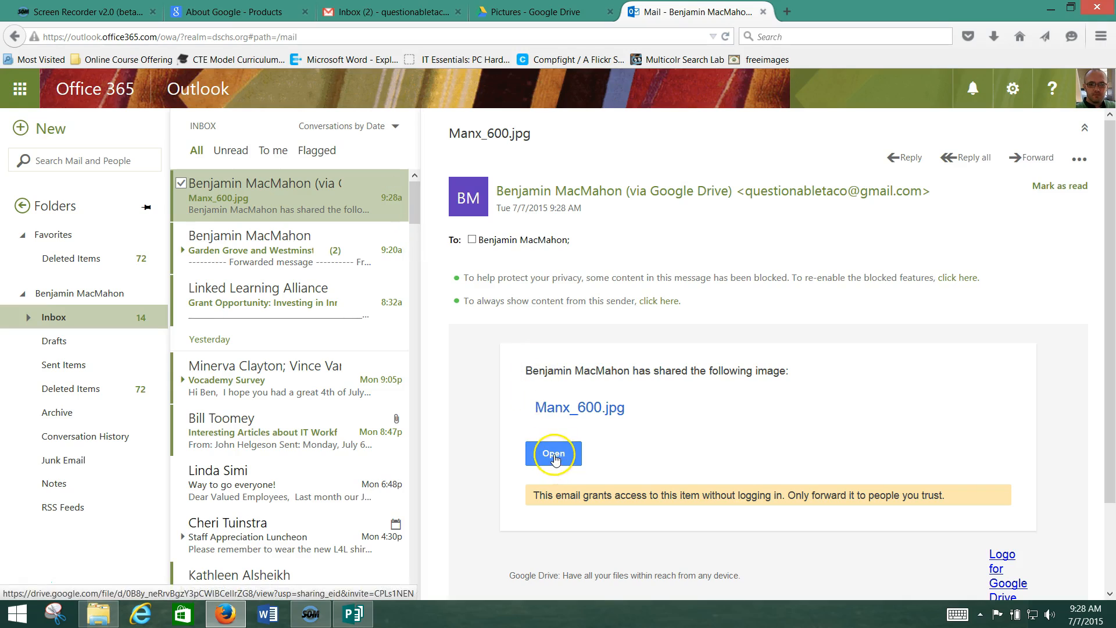
- Open Manx_600.jpg in the Drive viewer from the email's Open button
click(554, 453)
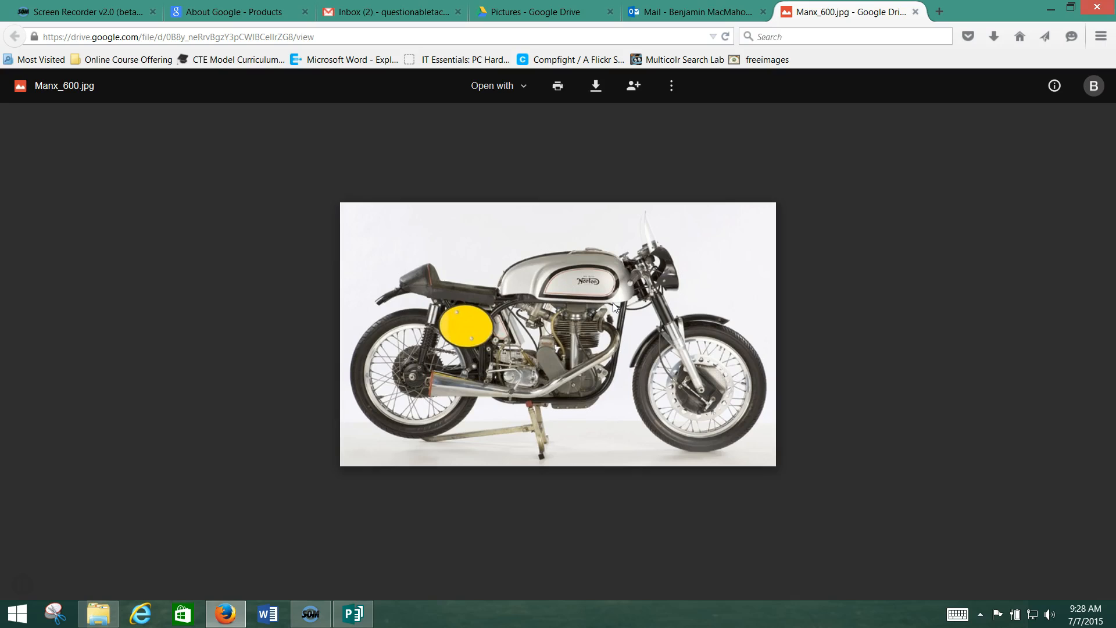
mouse_move(744, 106)
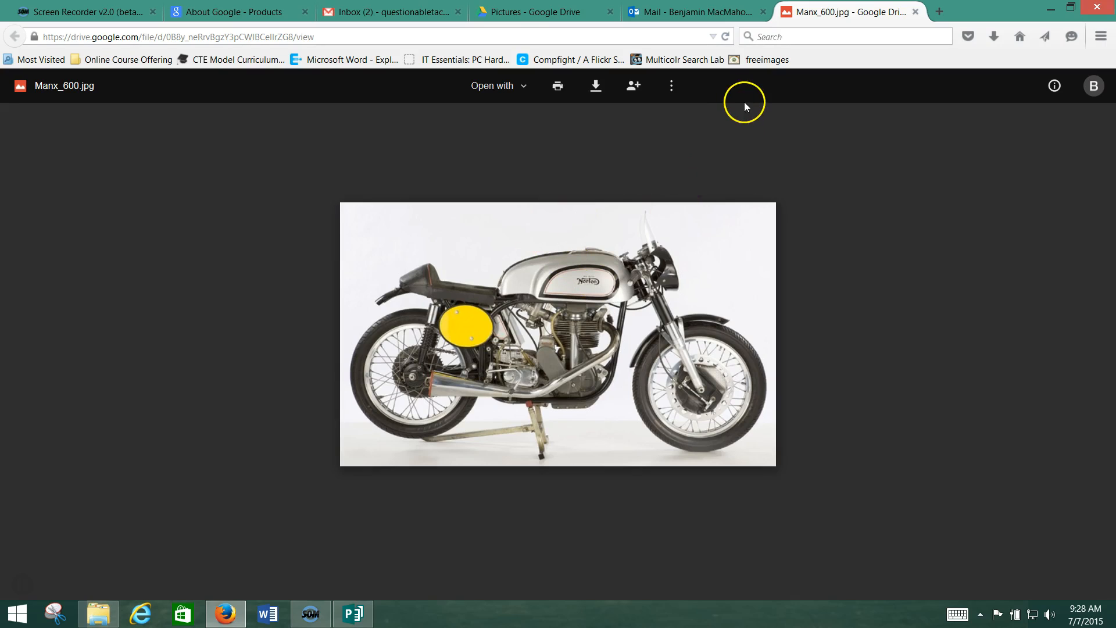
mouse_move(614, 313)
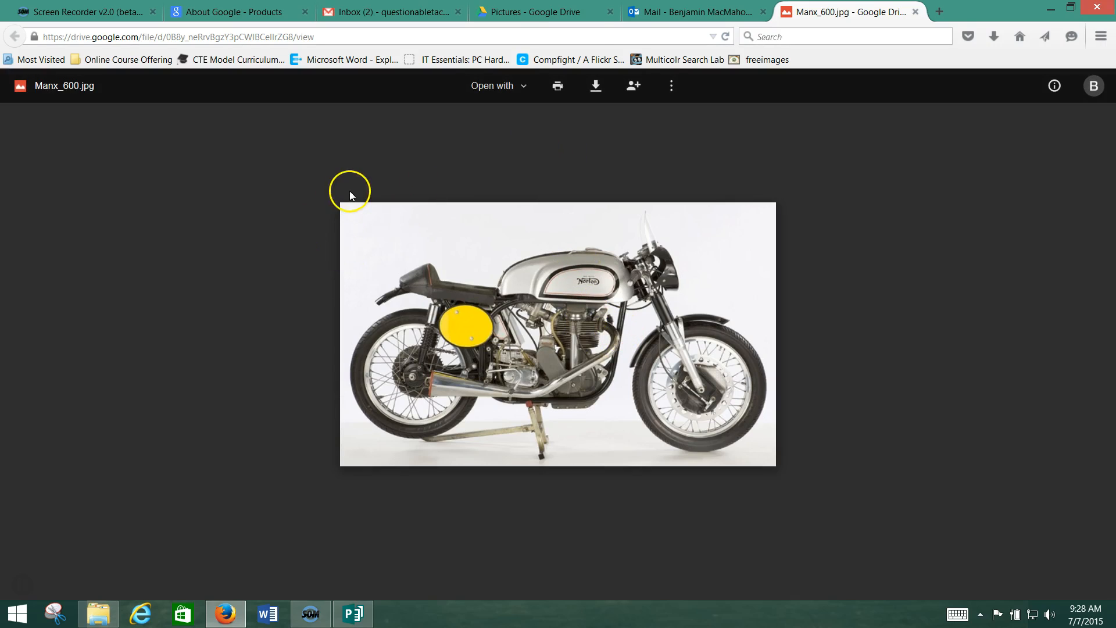
mouse_move(914, 10)
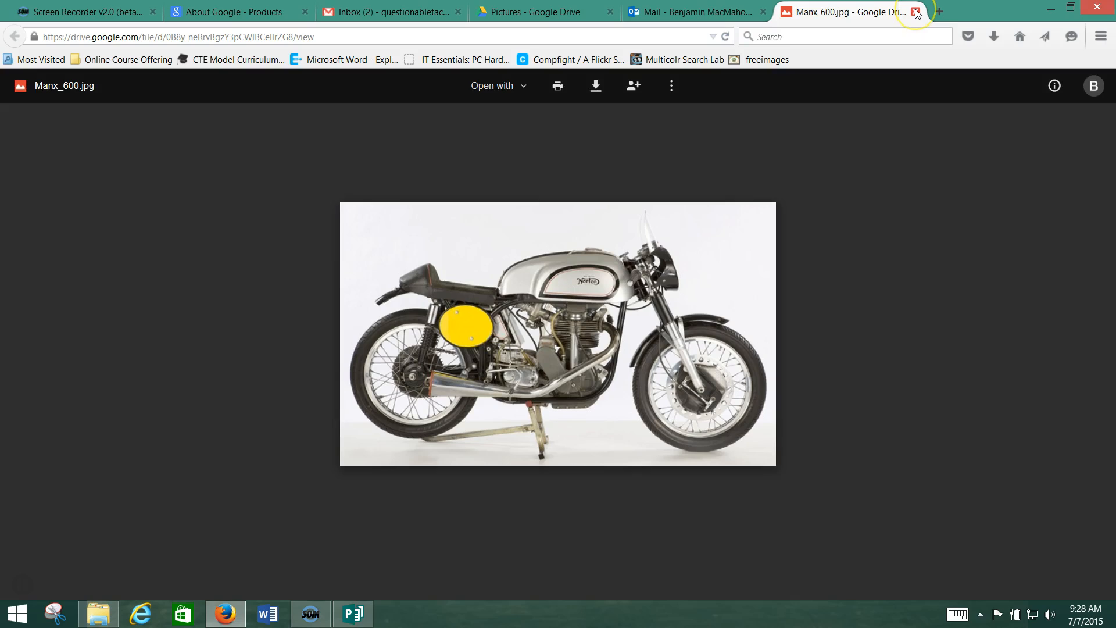
mouse_move(915, 12)
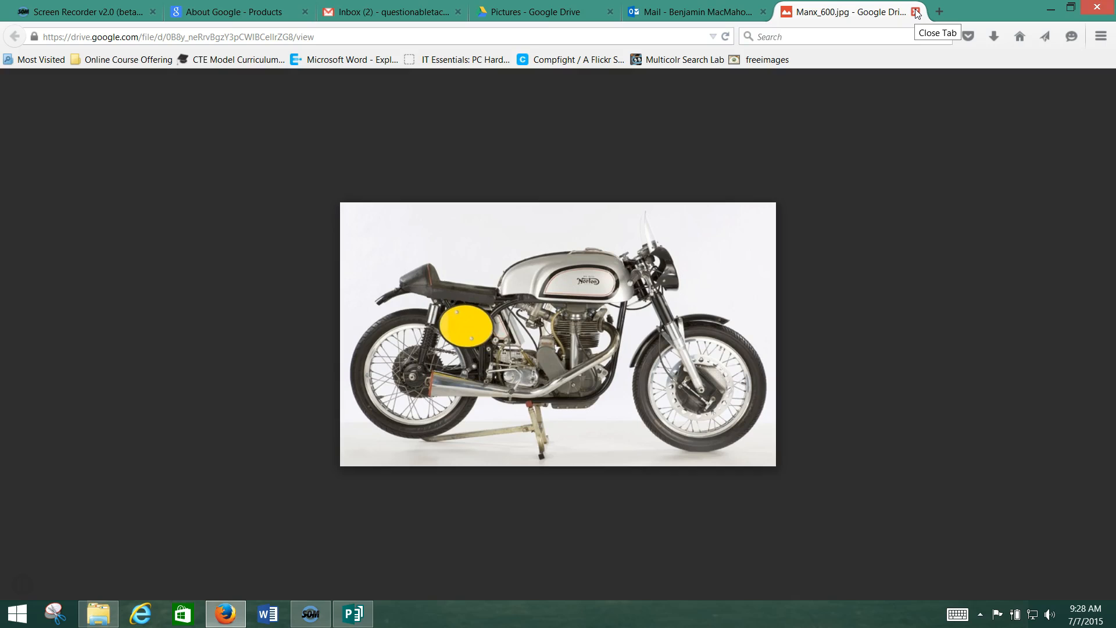
- Close the Manx_600.jpg viewer tab and the Outlook Mail tab
click(915, 10)
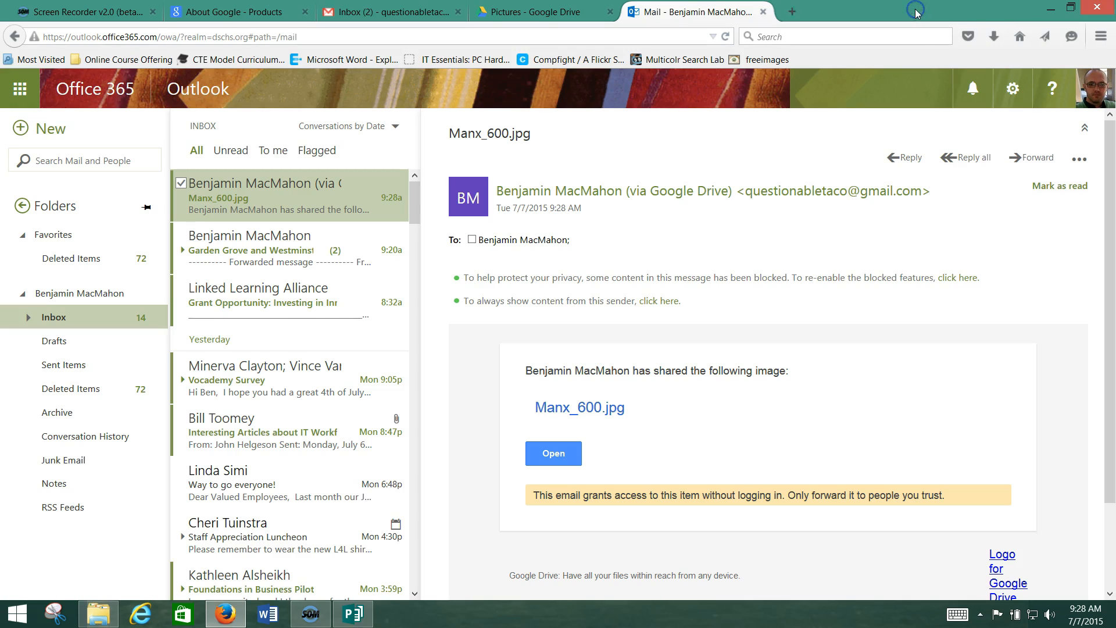
mouse_move(763, 11)
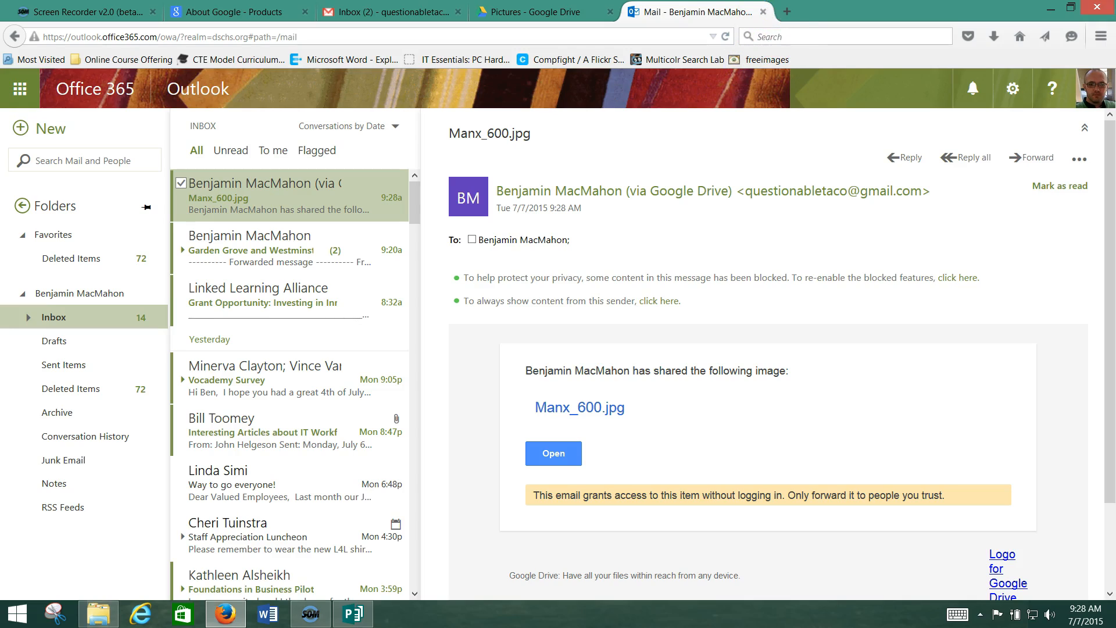
mouse_move(764, 11)
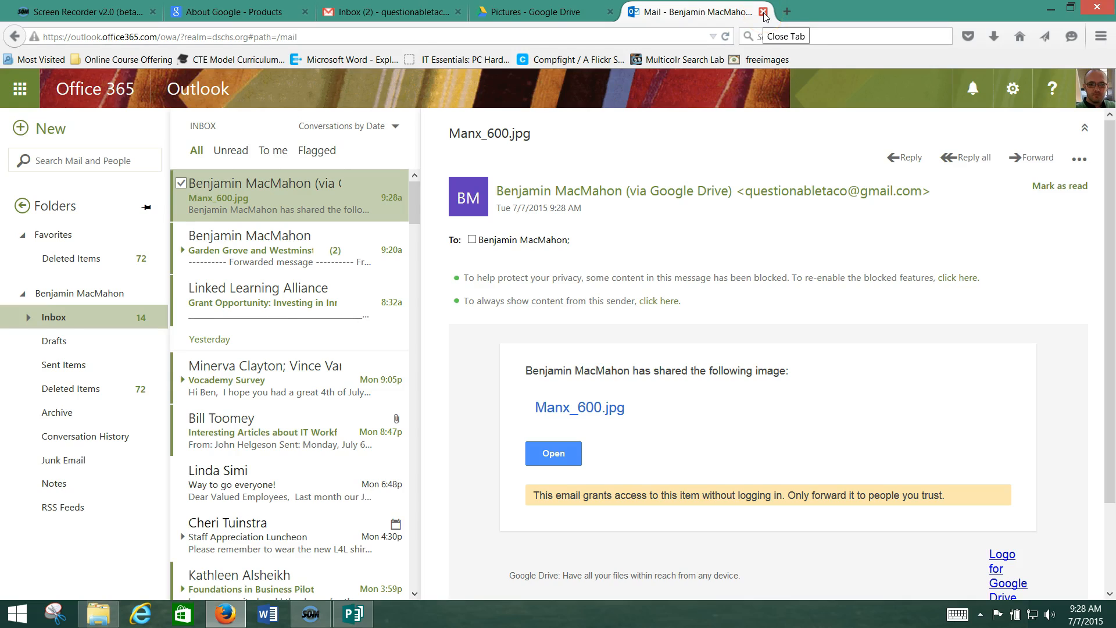
click(765, 10)
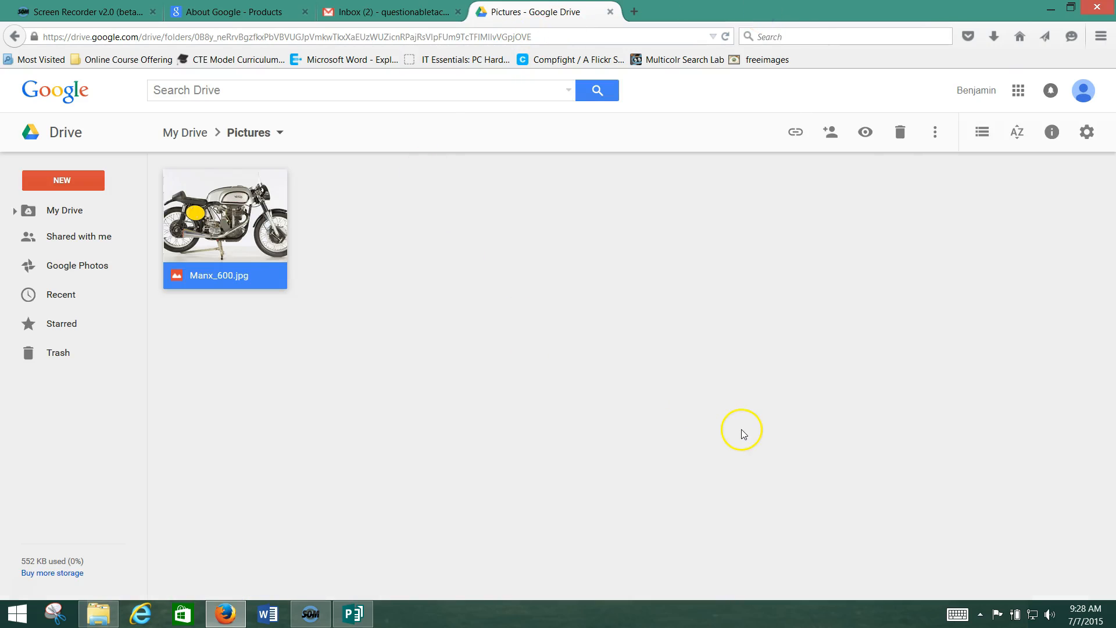